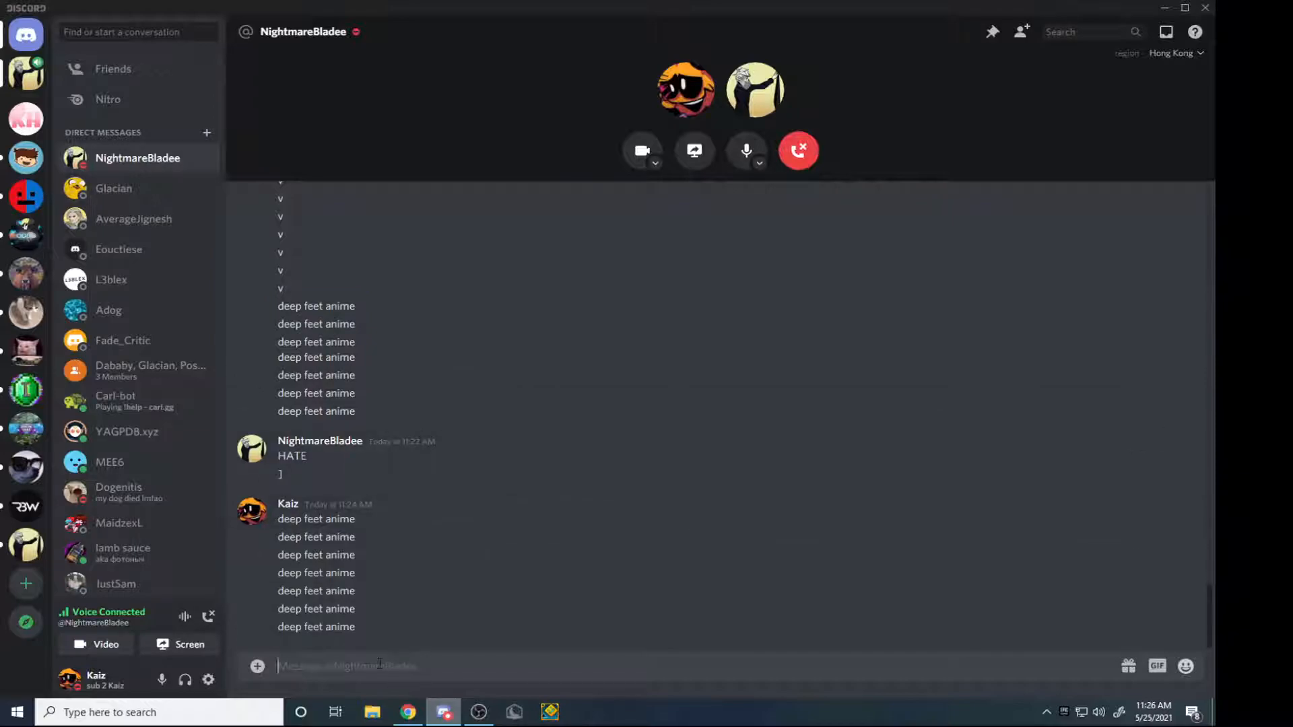
right_click(347, 666)
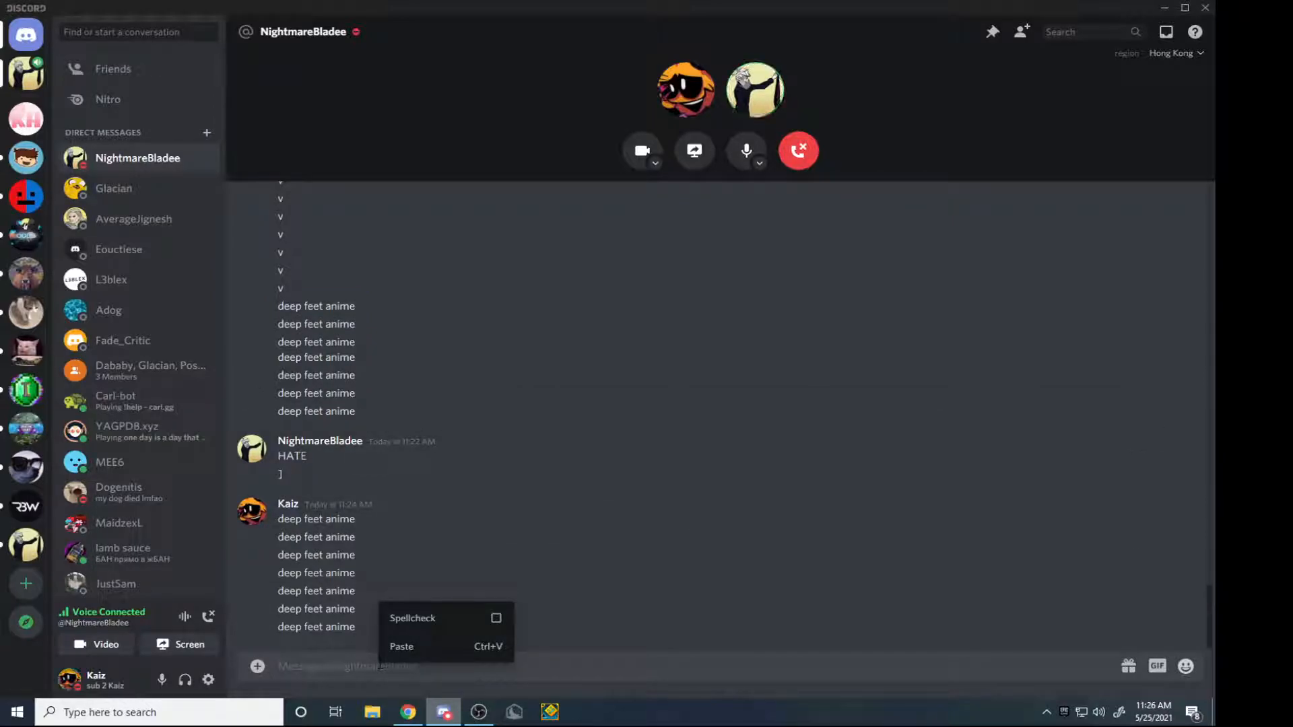
mouse_move(389, 582)
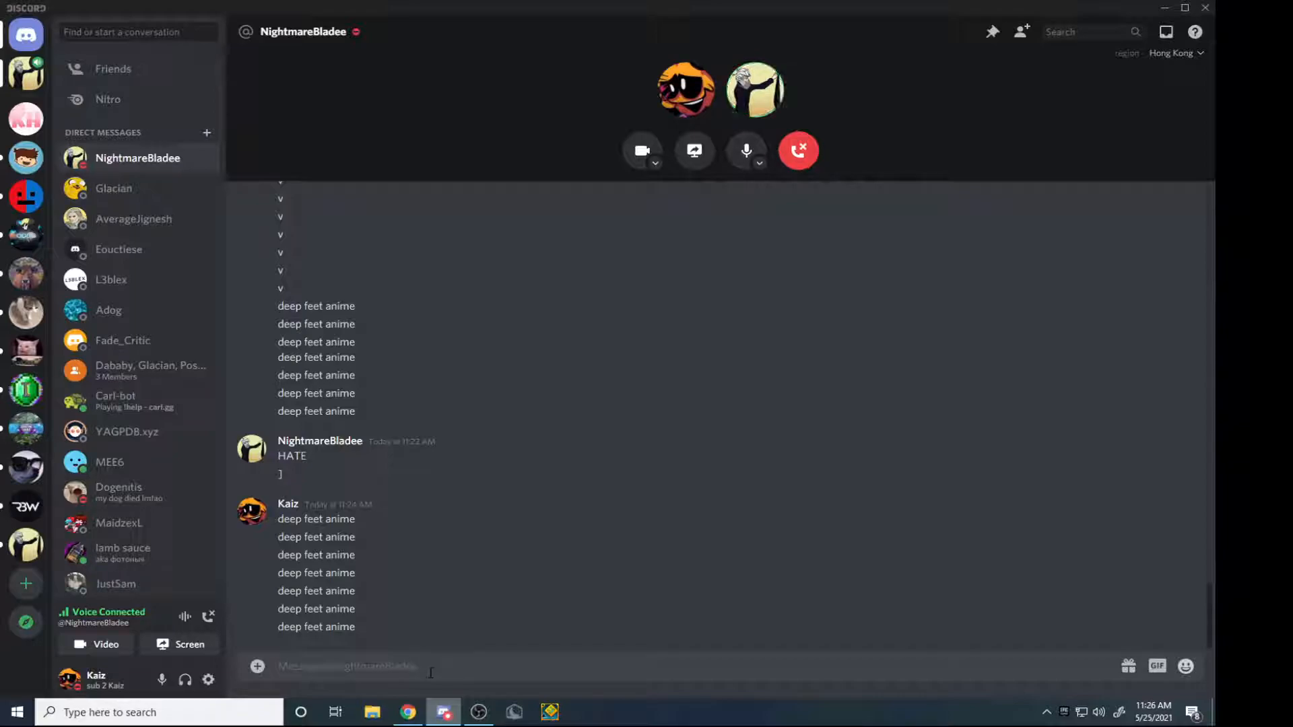
right_click(429, 666)
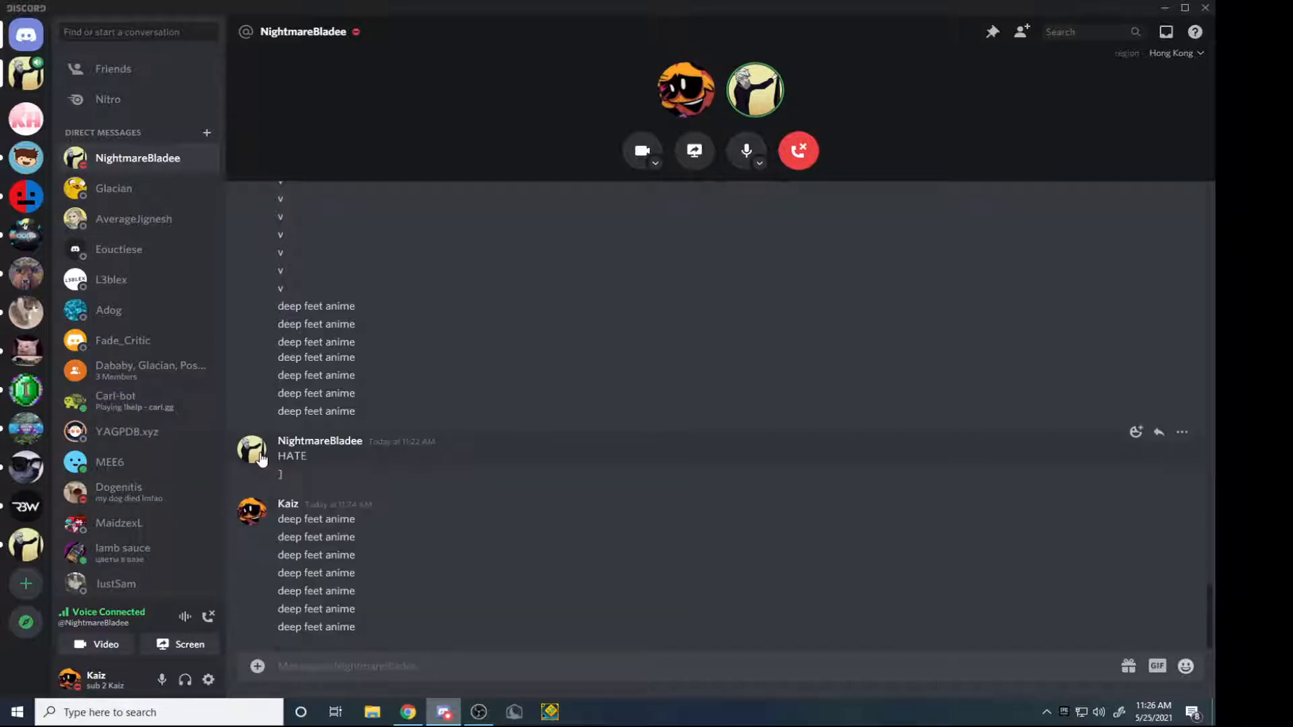
left_click(251, 512)
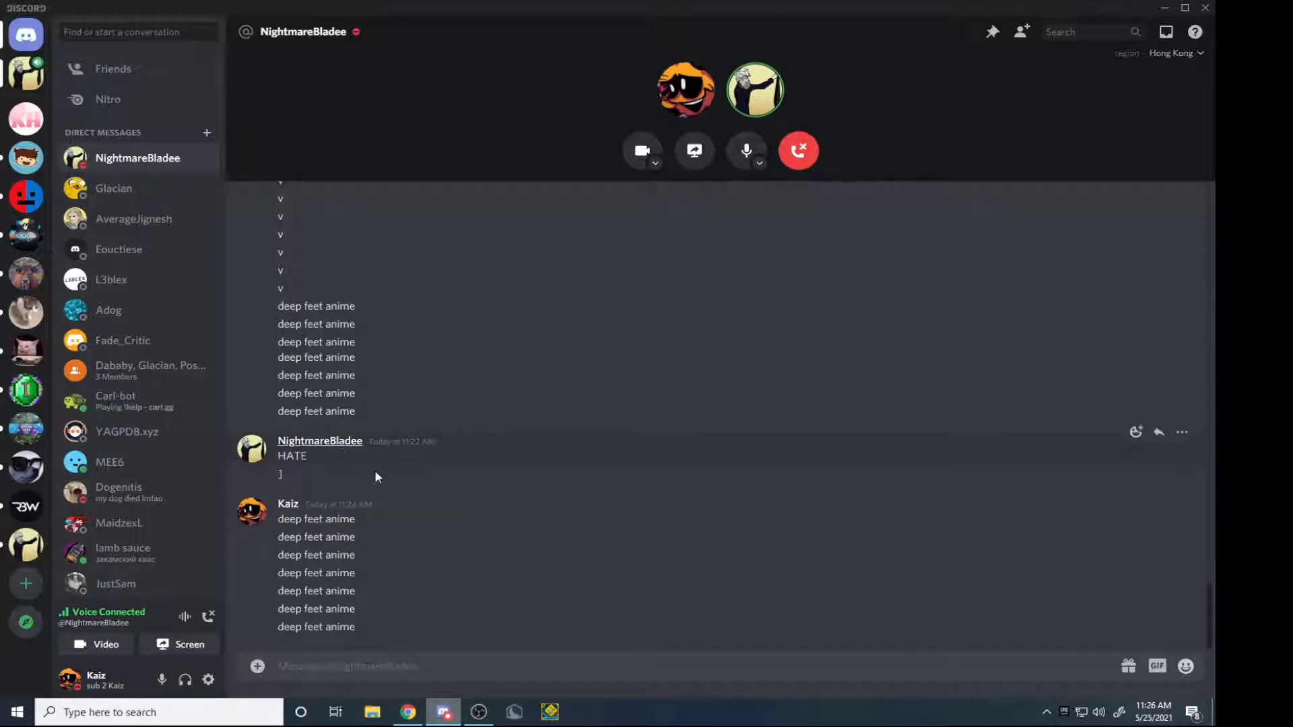
mouse_move(482, 519)
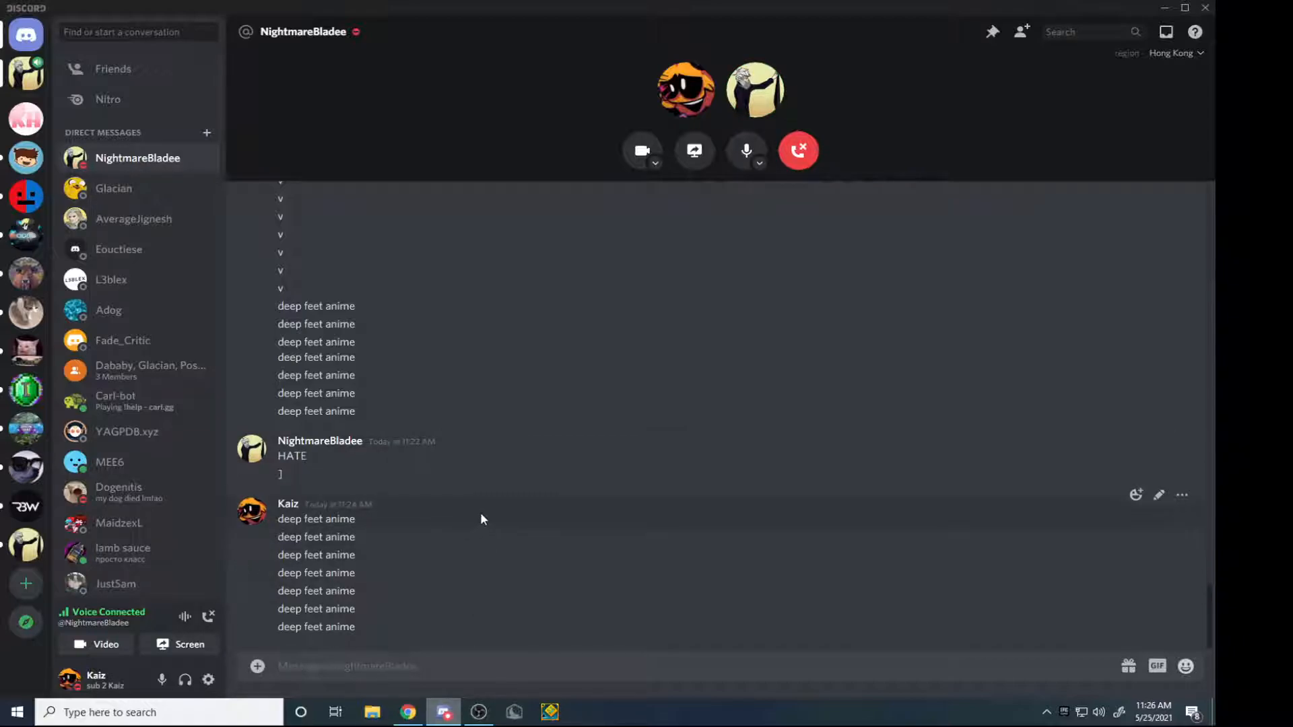
mouse_move(485, 690)
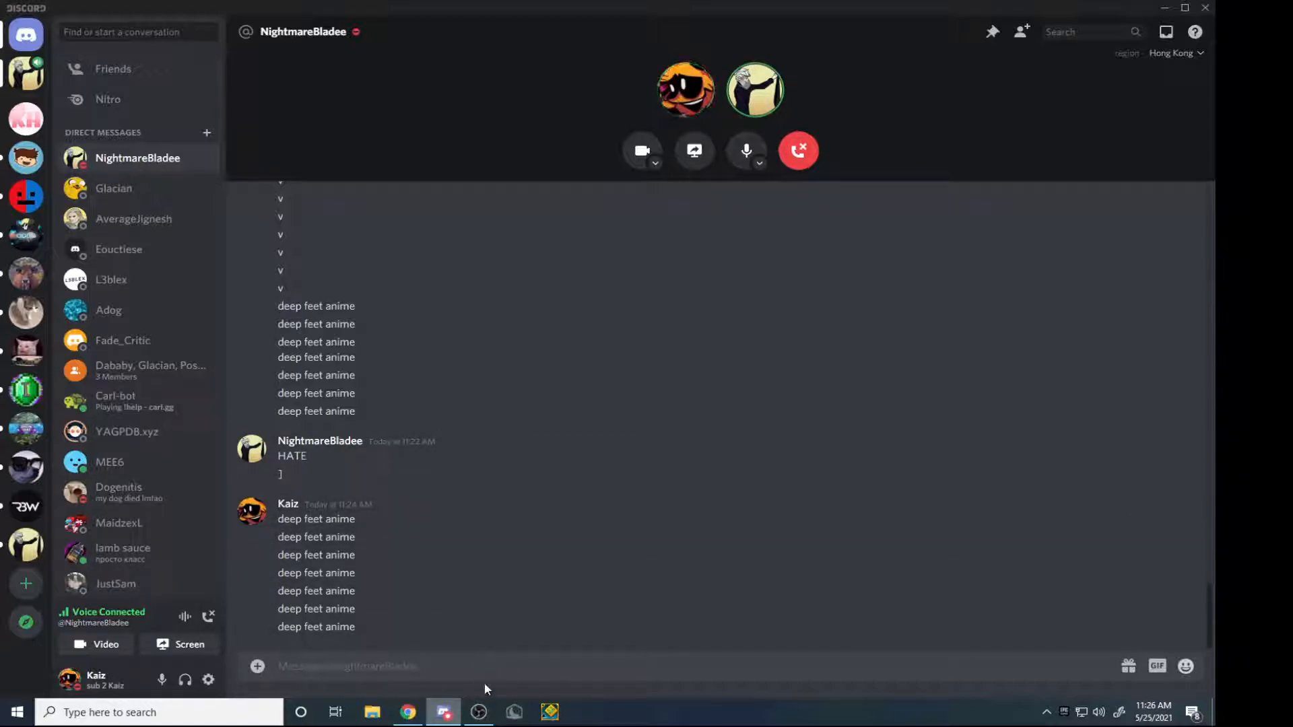
left_click(478, 712)
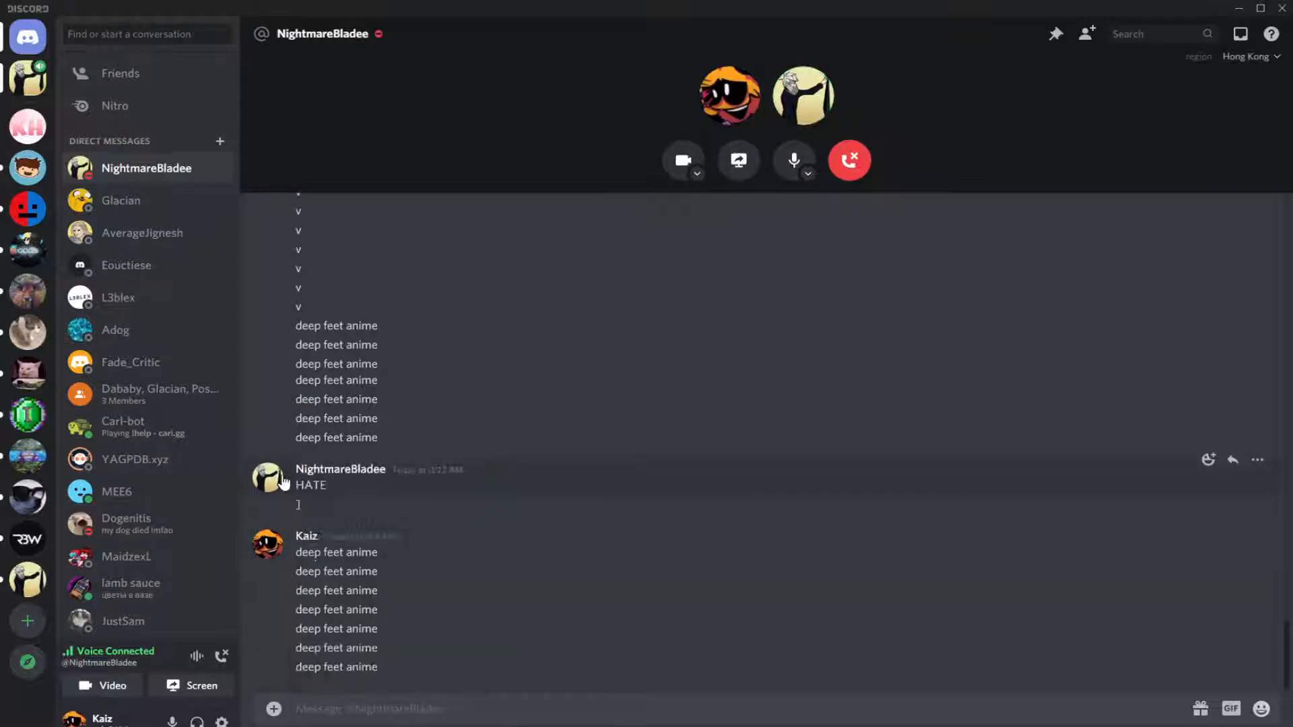
left_click(268, 479)
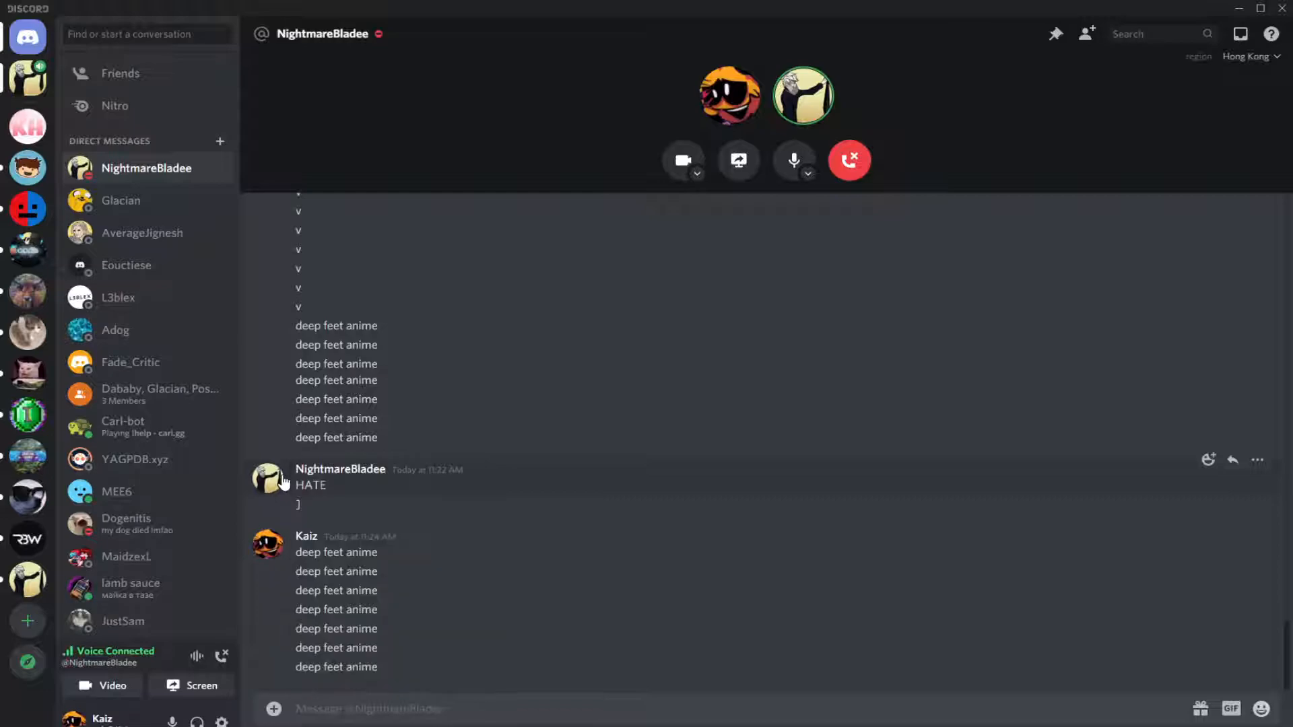
left_click(268, 479)
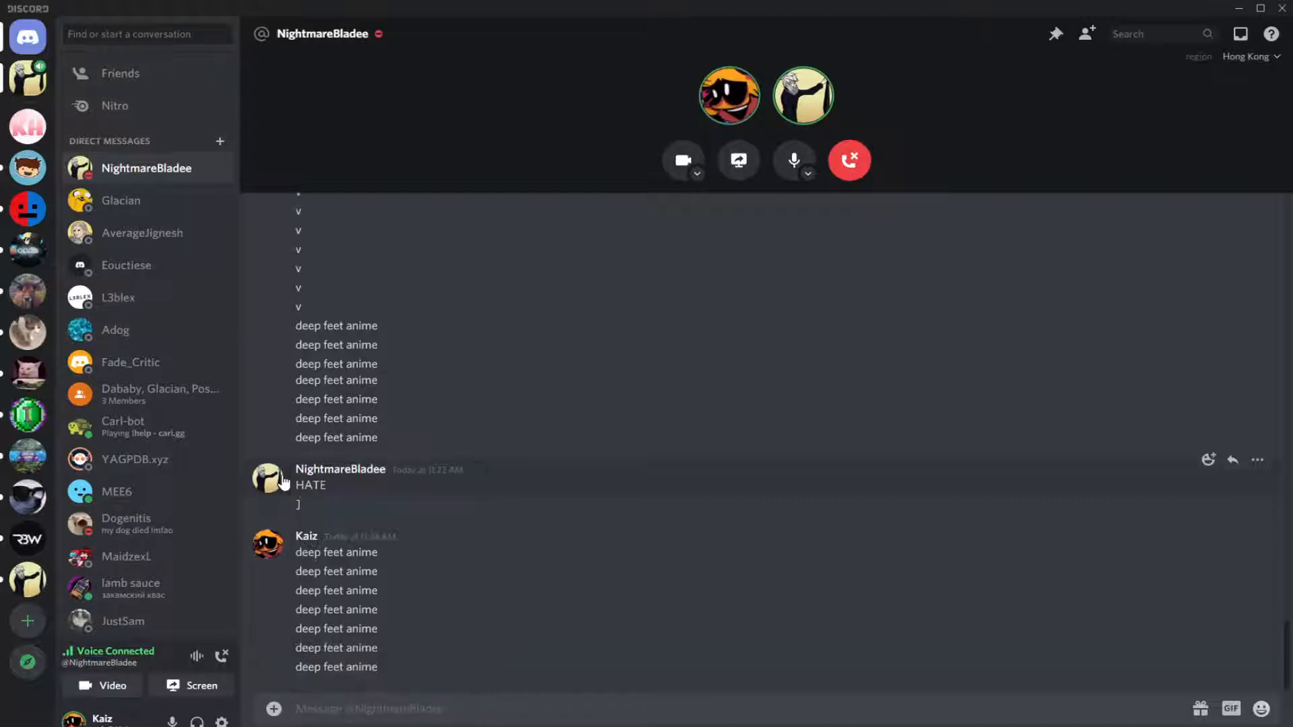
left_click(269, 479)
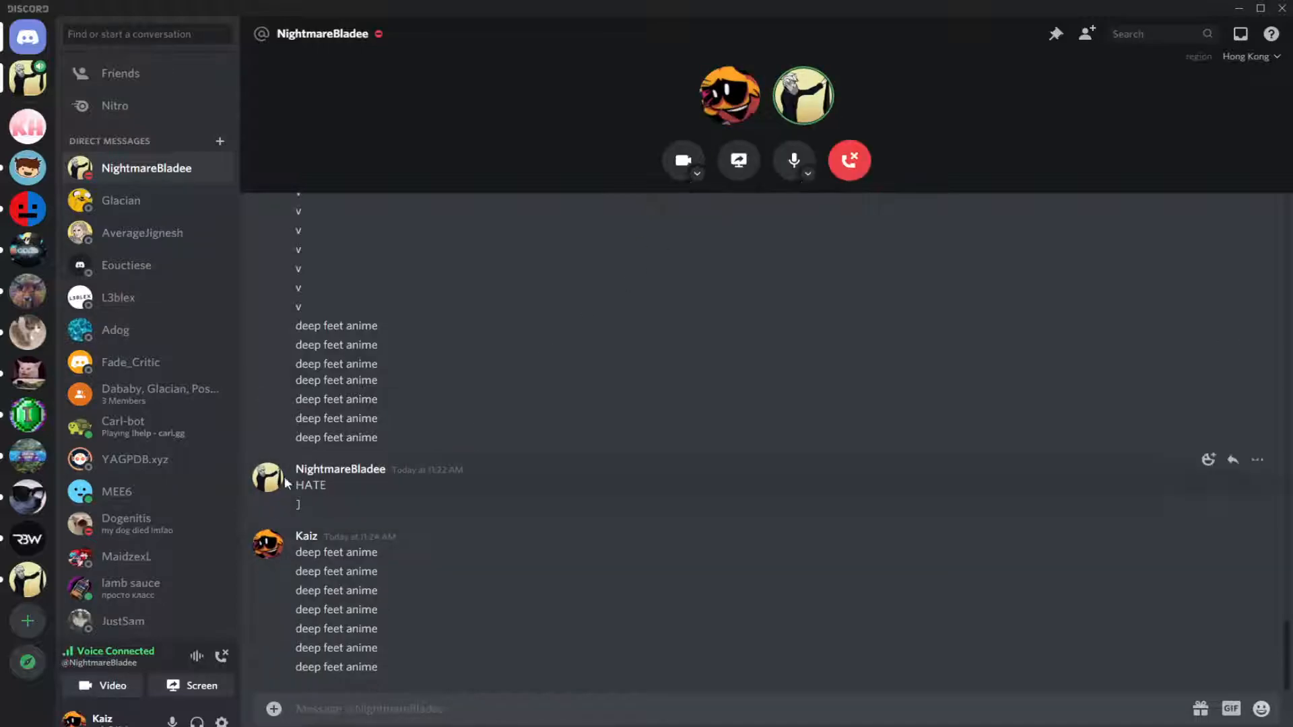
left_click(267, 545)
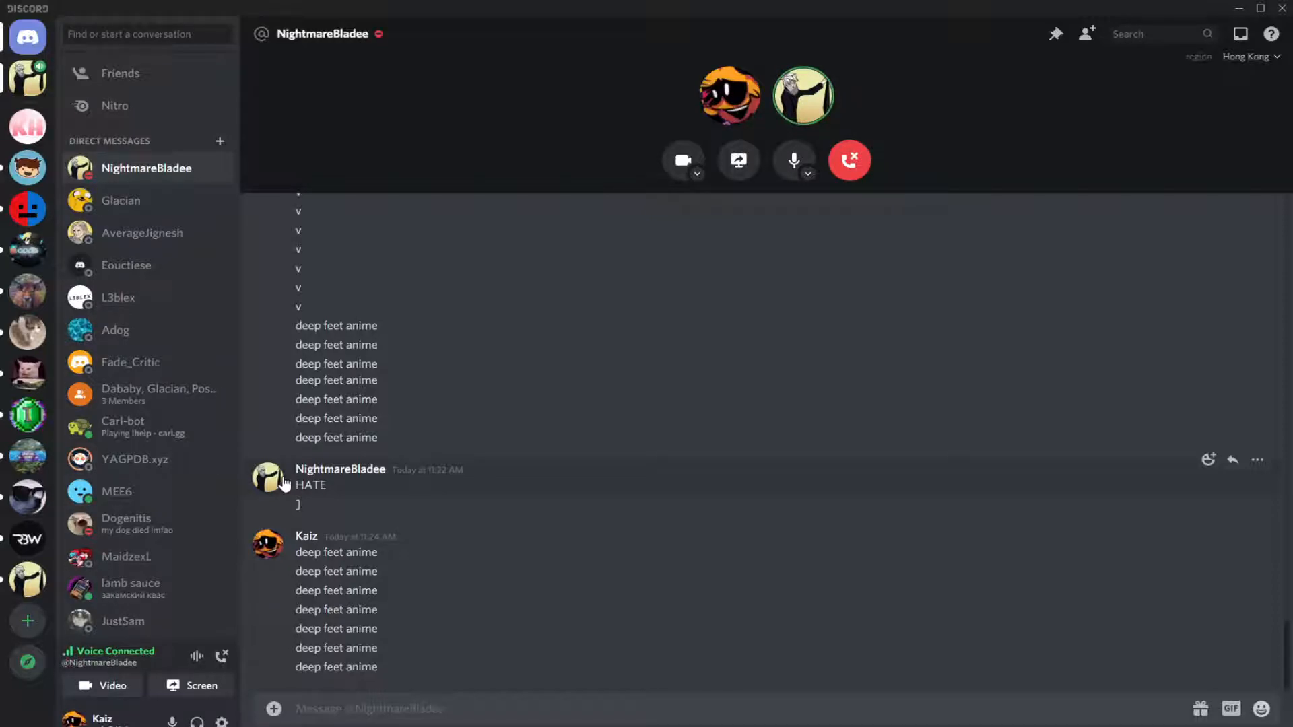
left_click(267, 545)
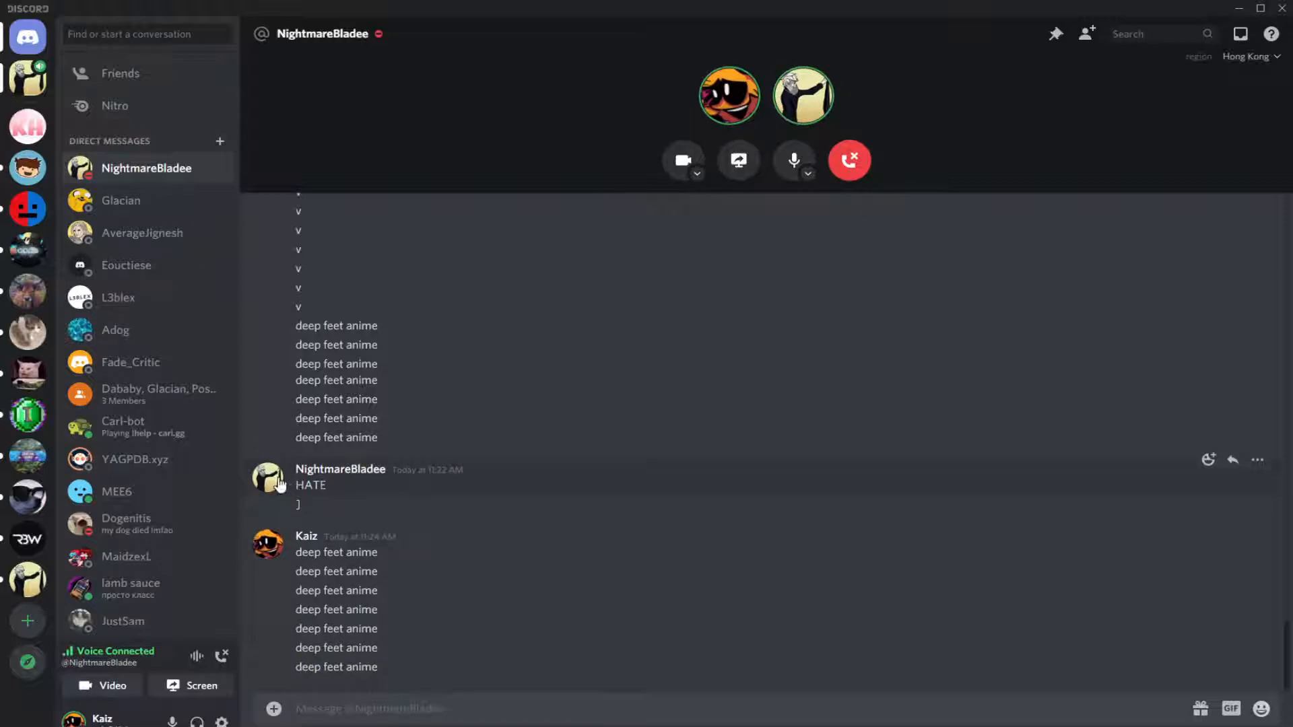
left_click(267, 478)
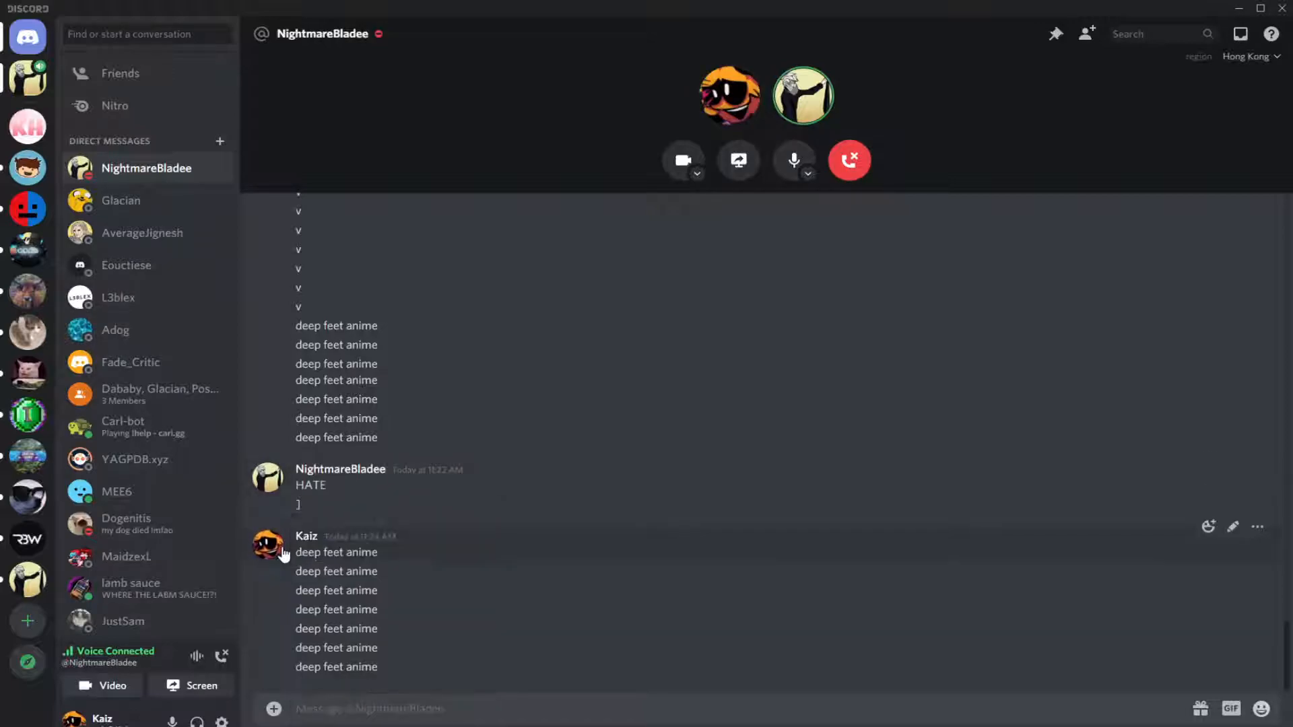
left_click(267, 547)
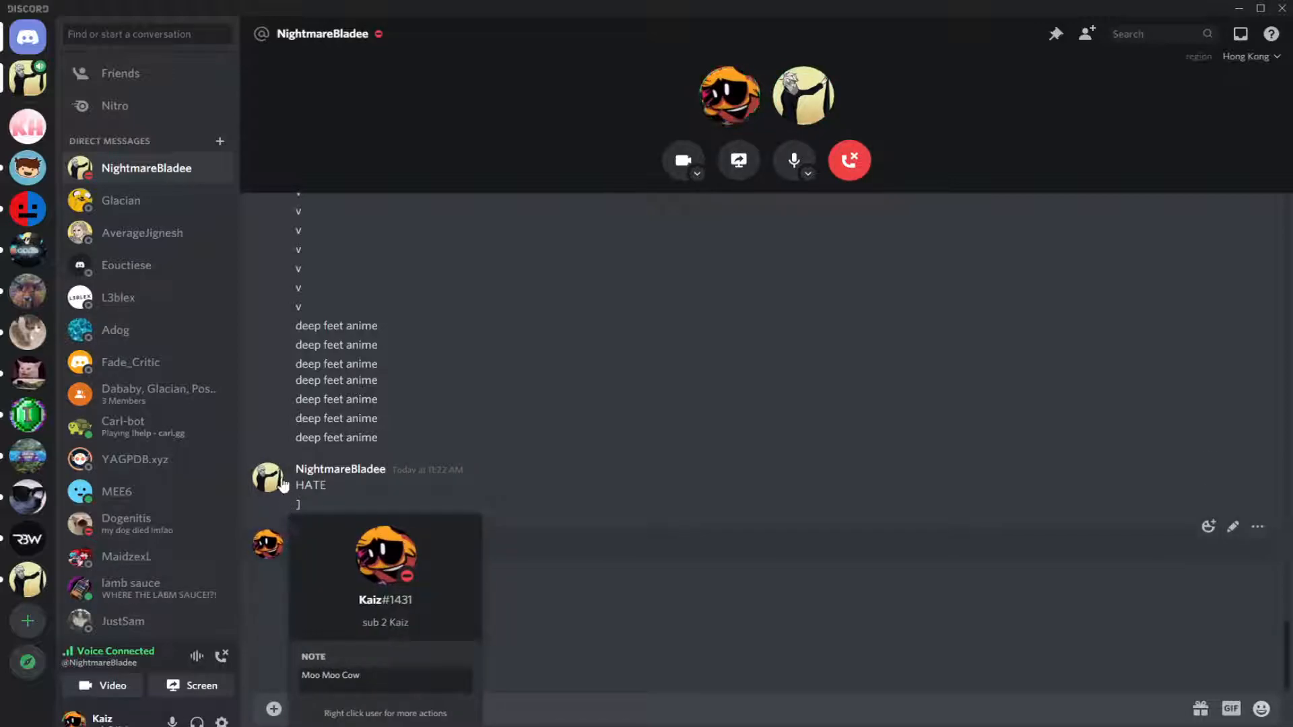
left_click(268, 478)
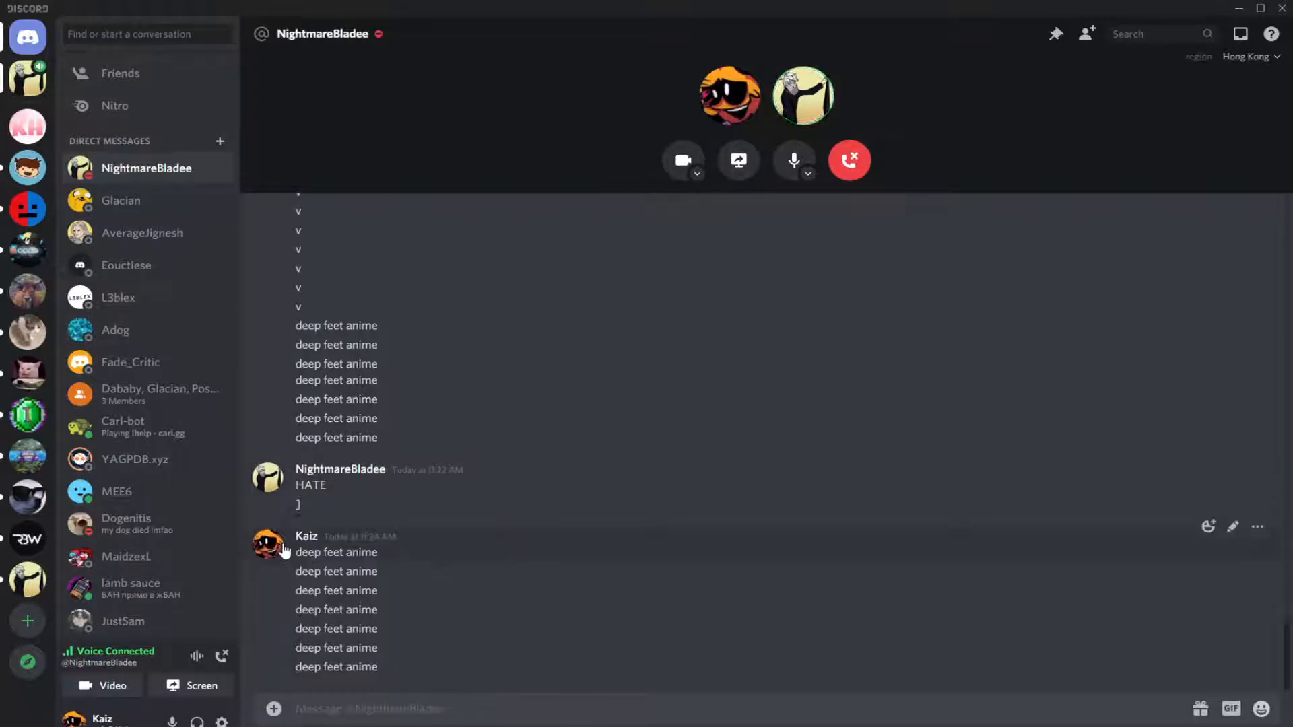
mouse_move(278, 485)
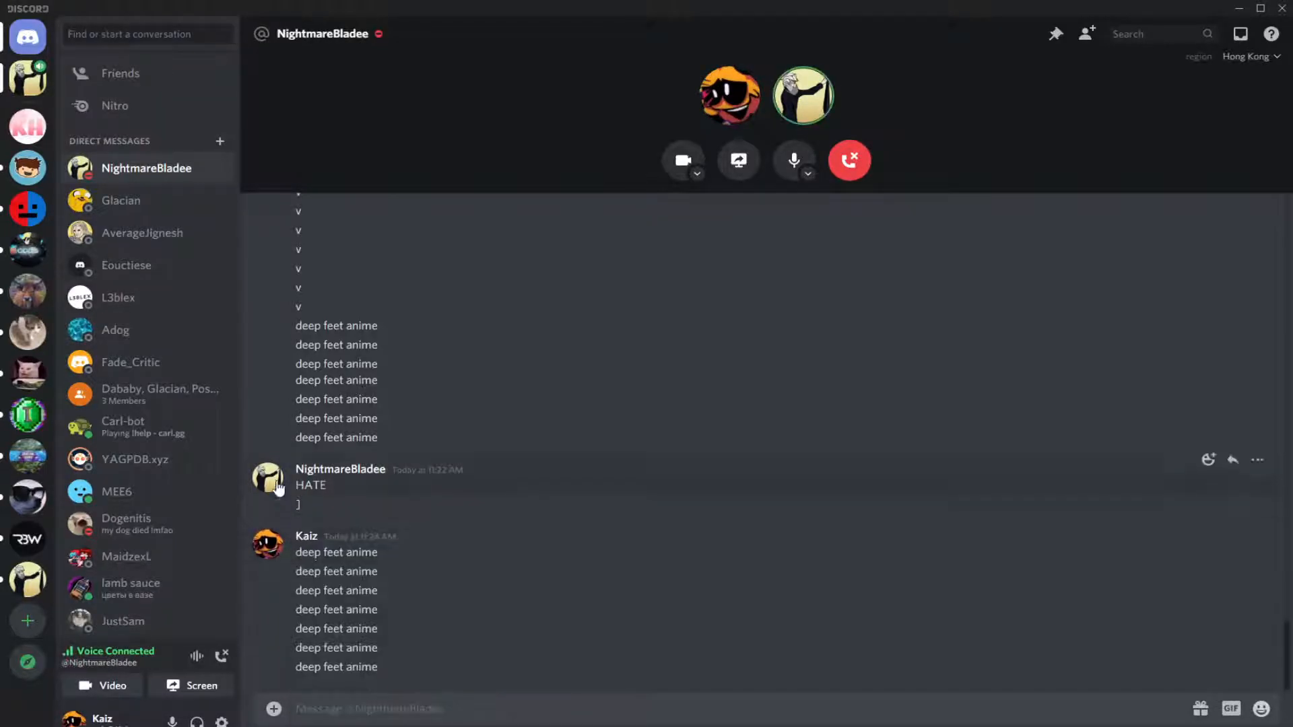
left_click(268, 479)
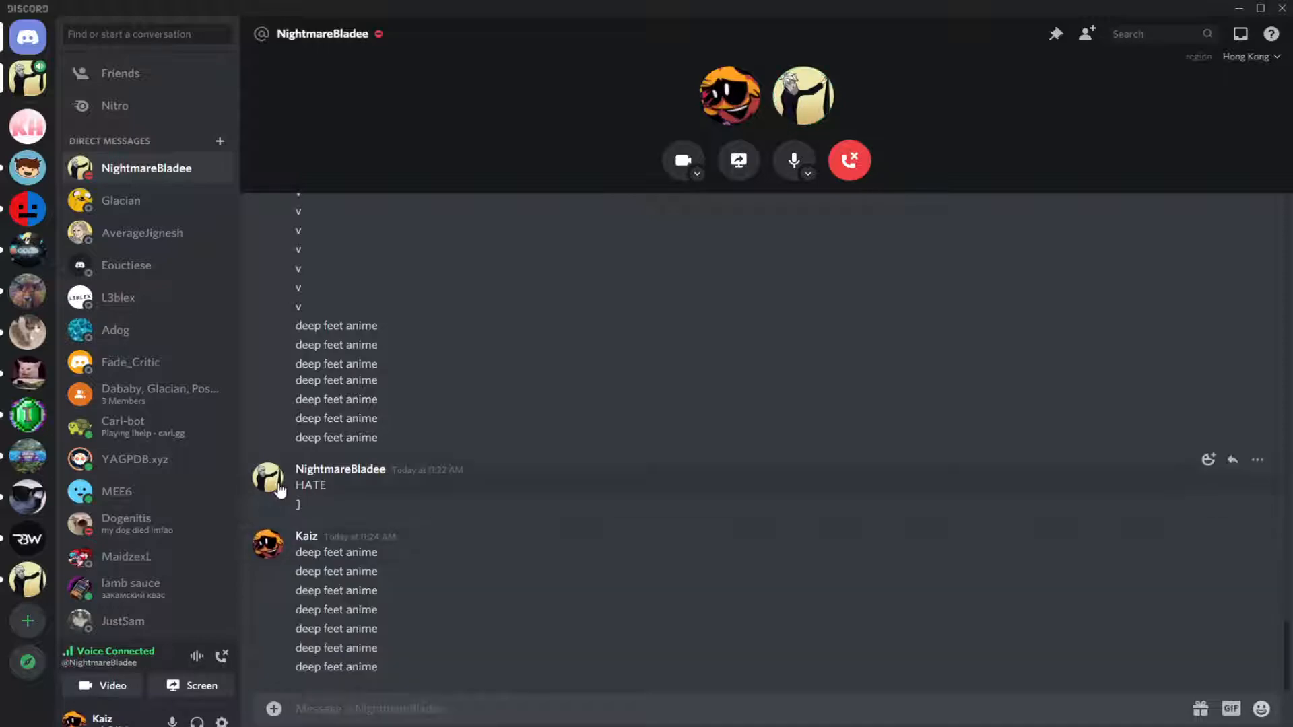
left_click(267, 544)
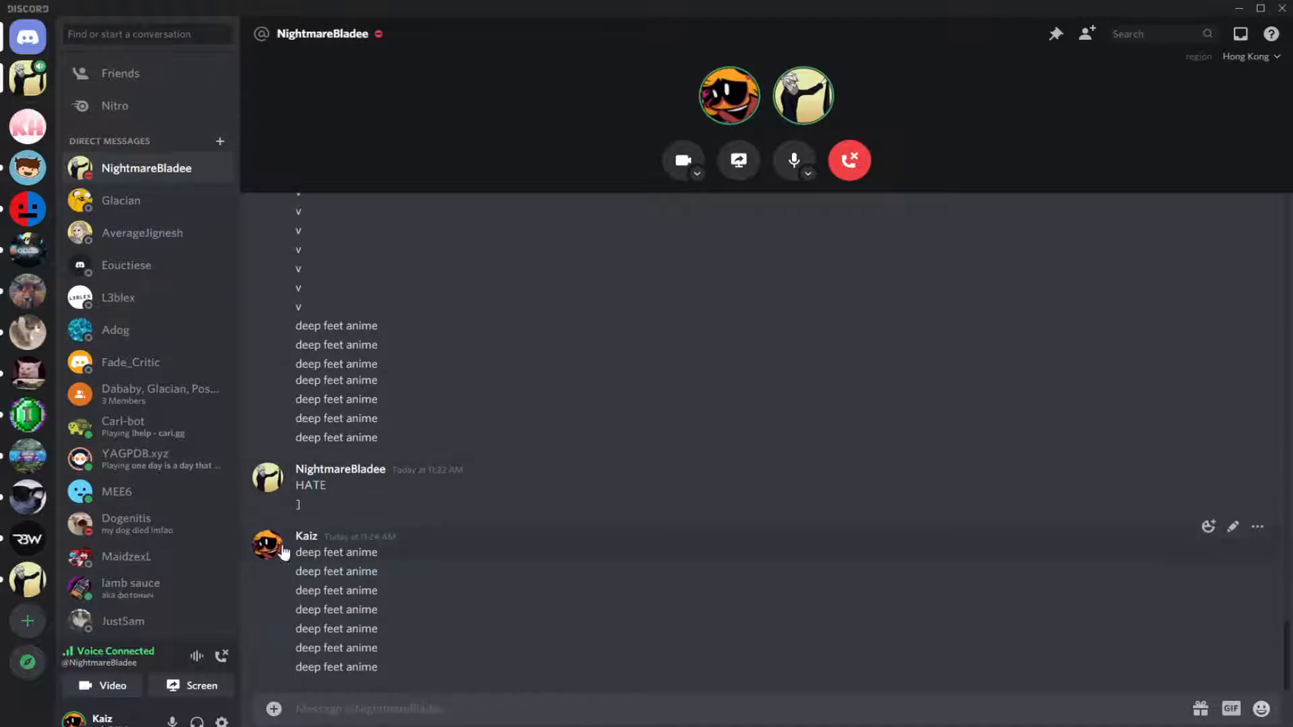
left_click(267, 546)
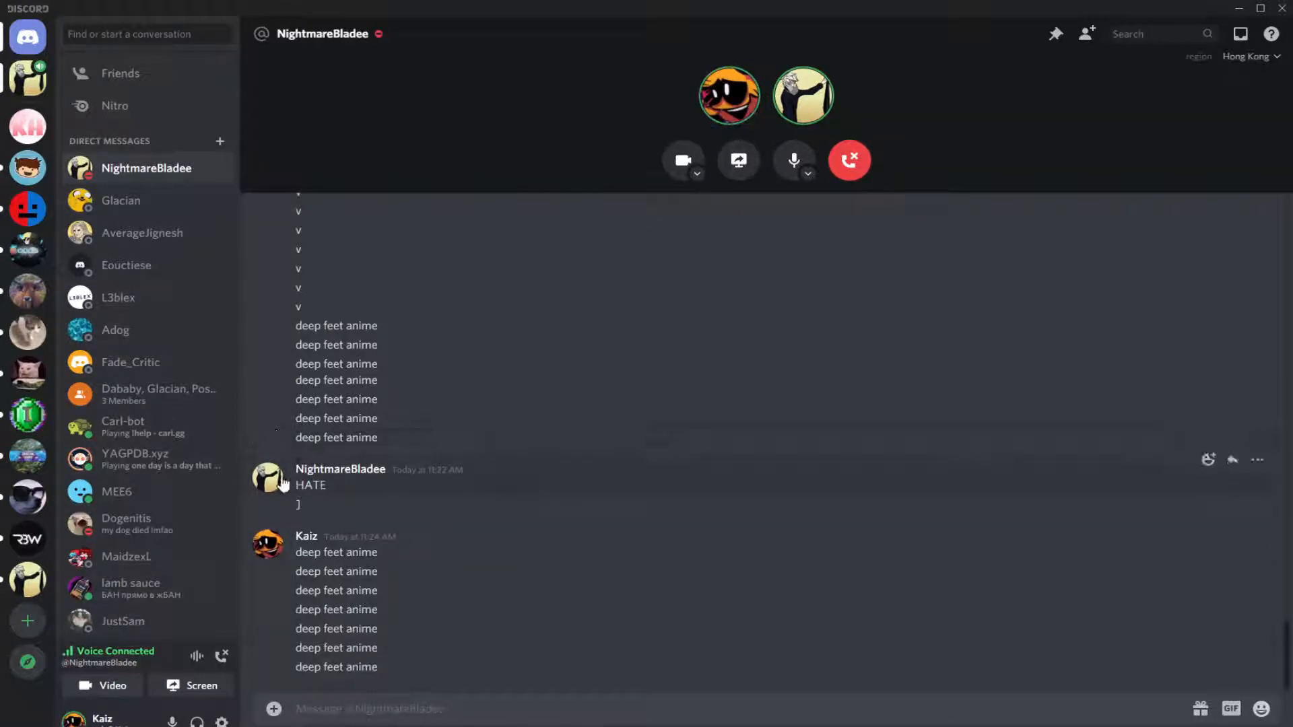
left_click(267, 545)
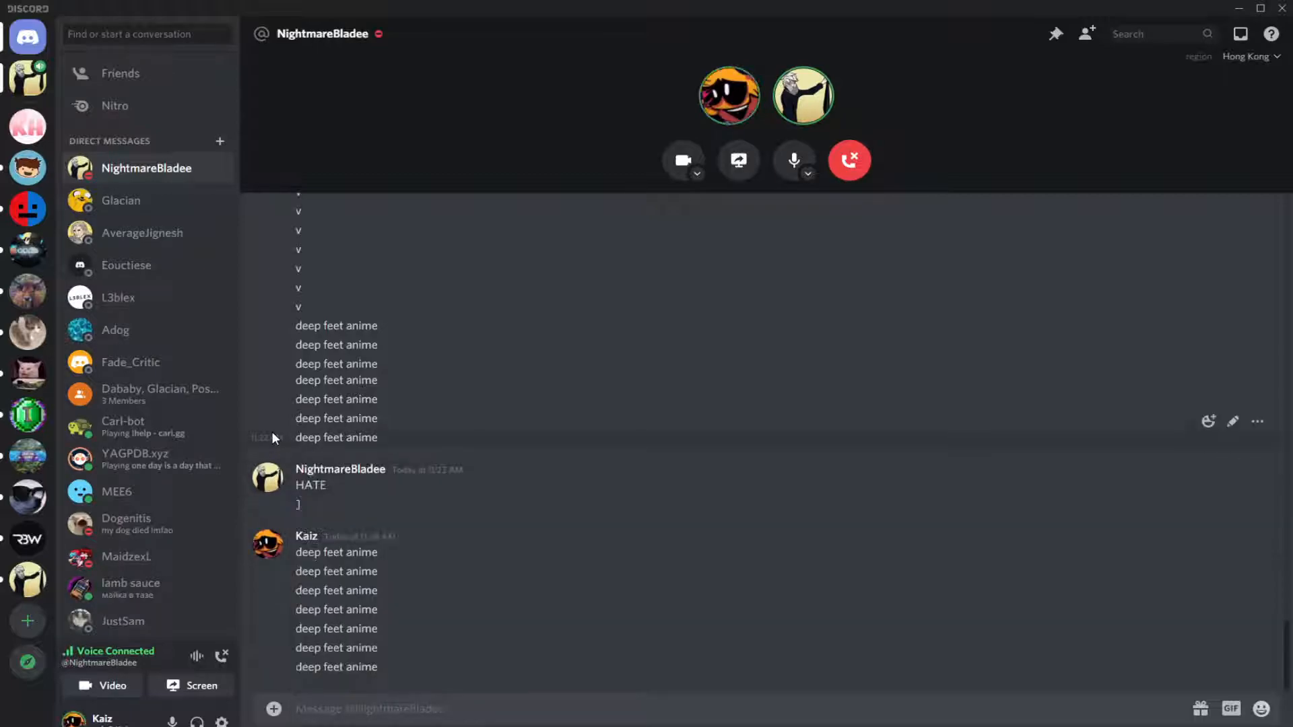
mouse_move(283, 451)
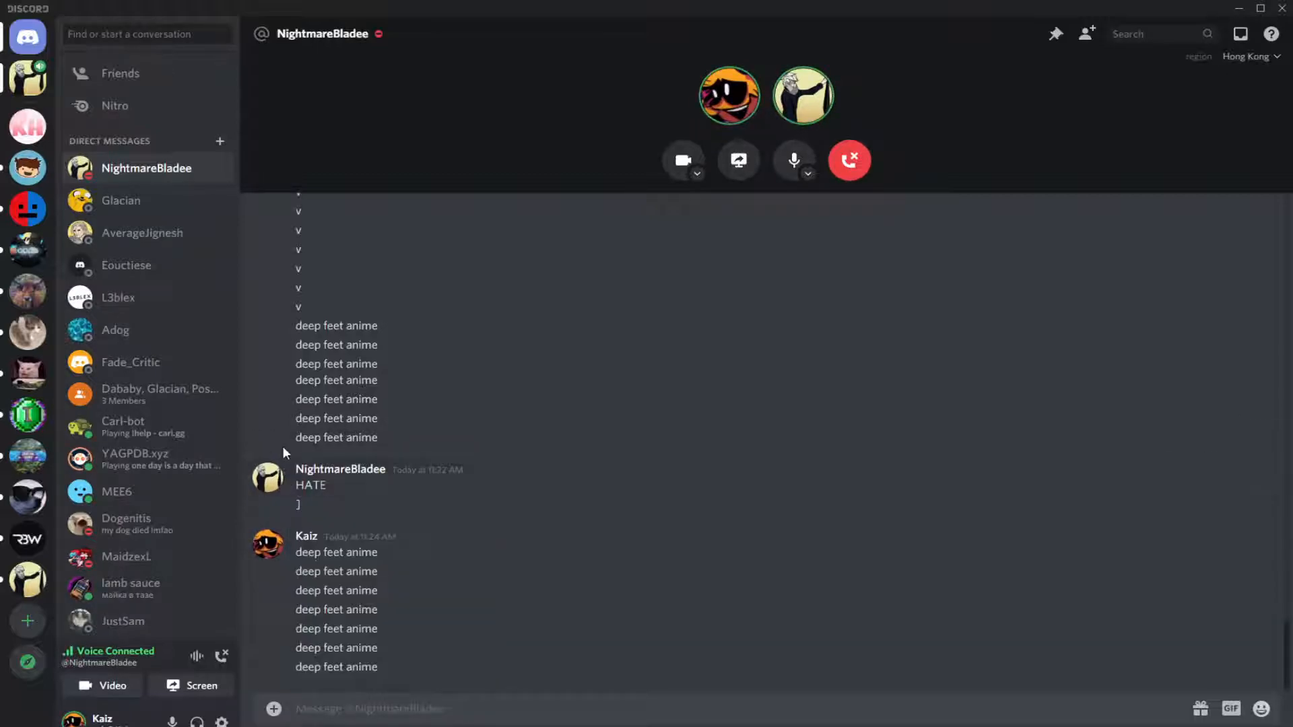
left_click(267, 479)
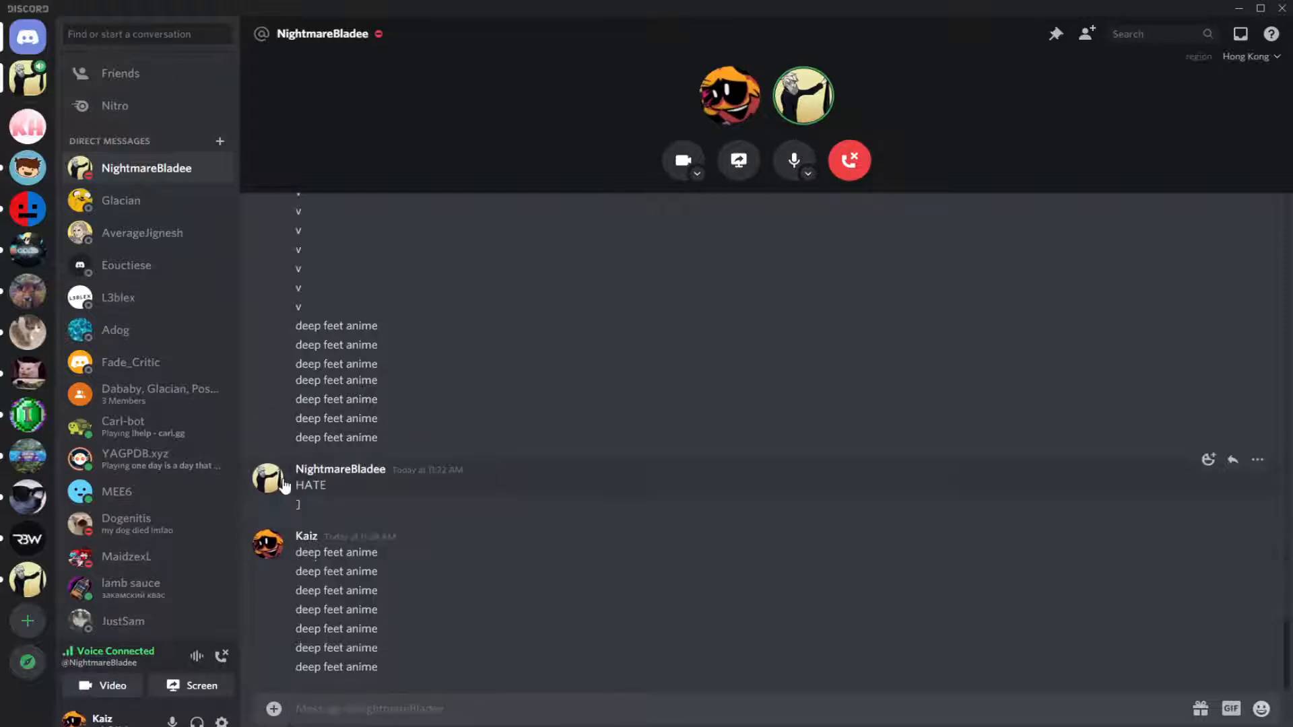
mouse_move(275, 451)
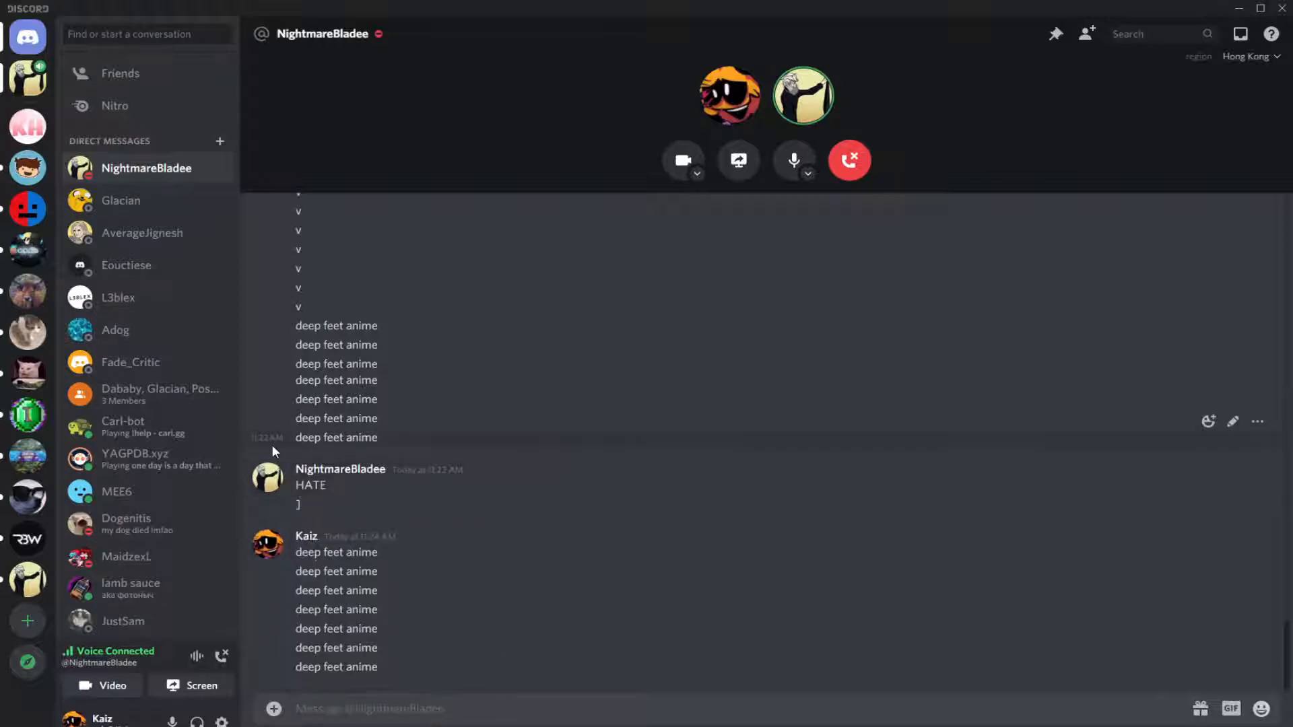
mouse_move(284, 521)
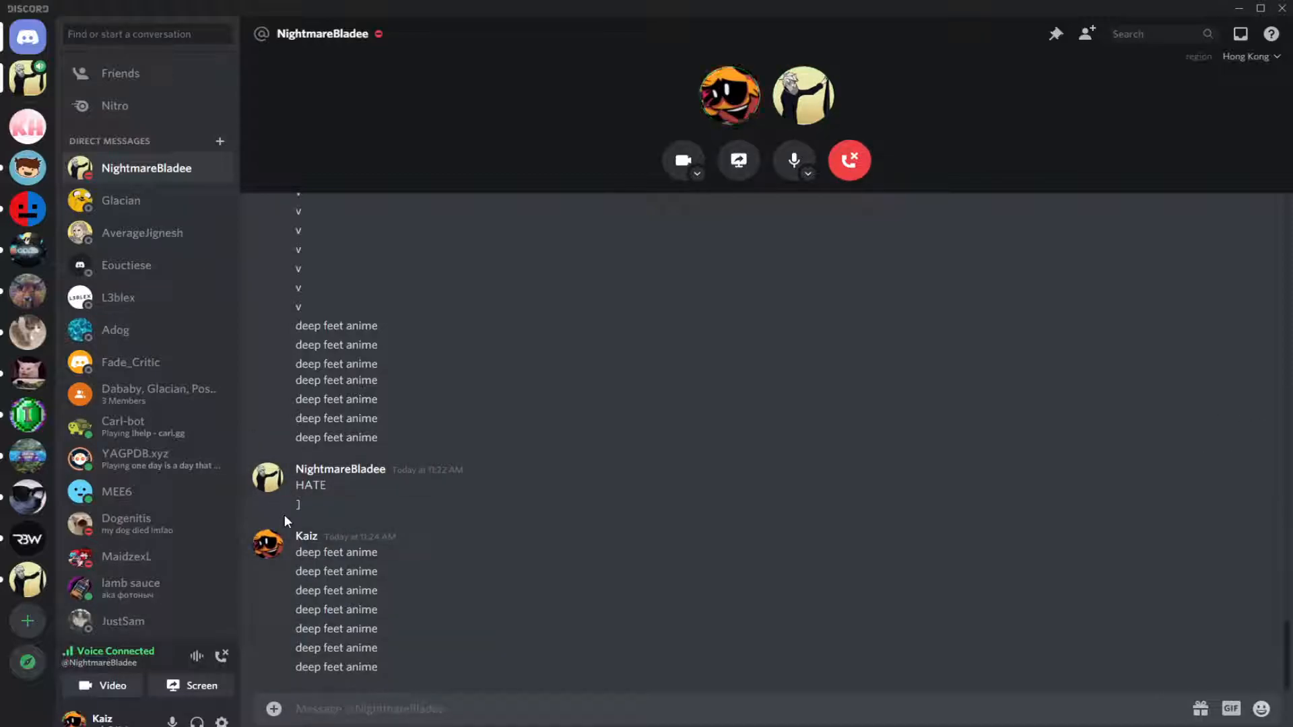
mouse_move(280, 548)
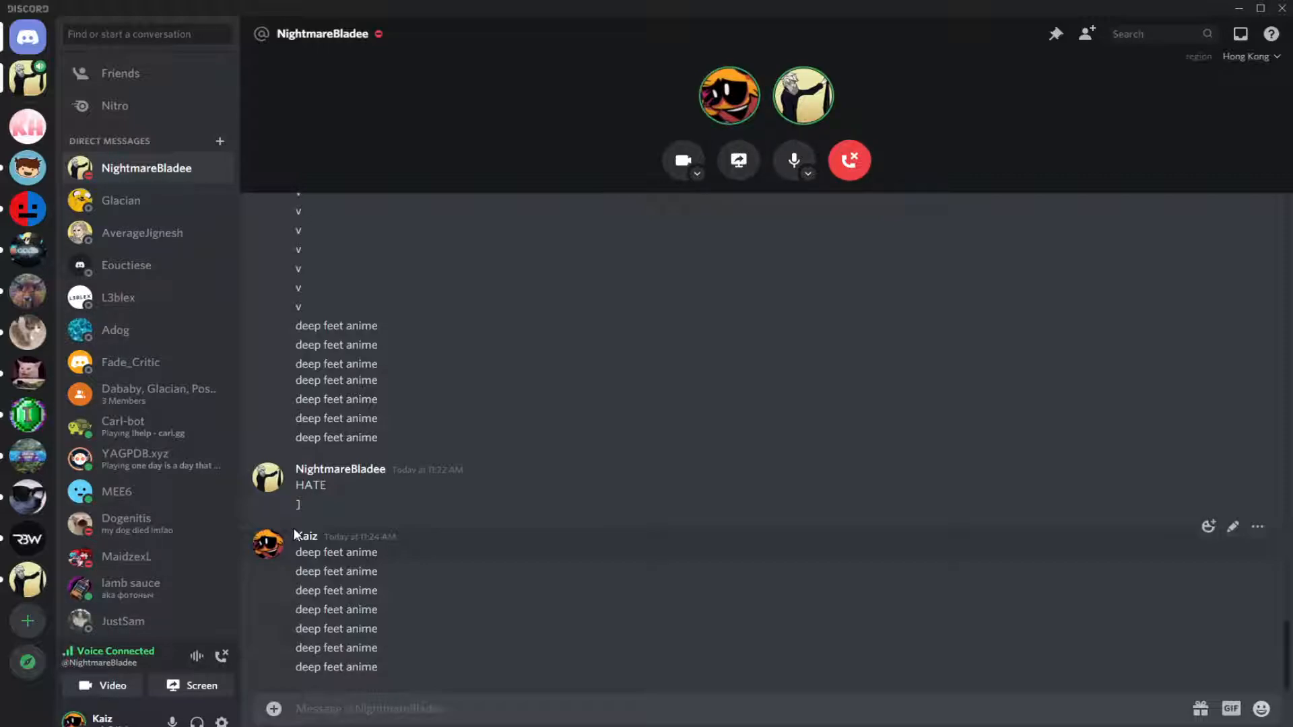
left_click(267, 545)
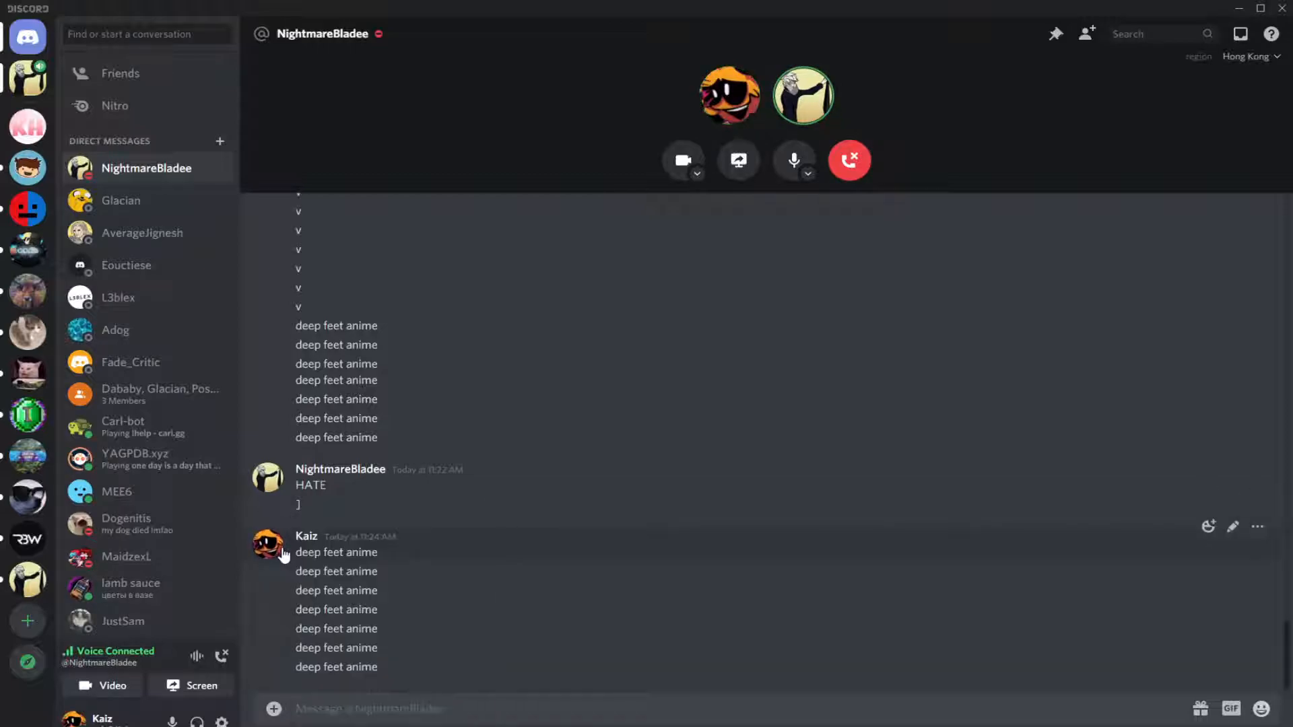
double_click(305, 537)
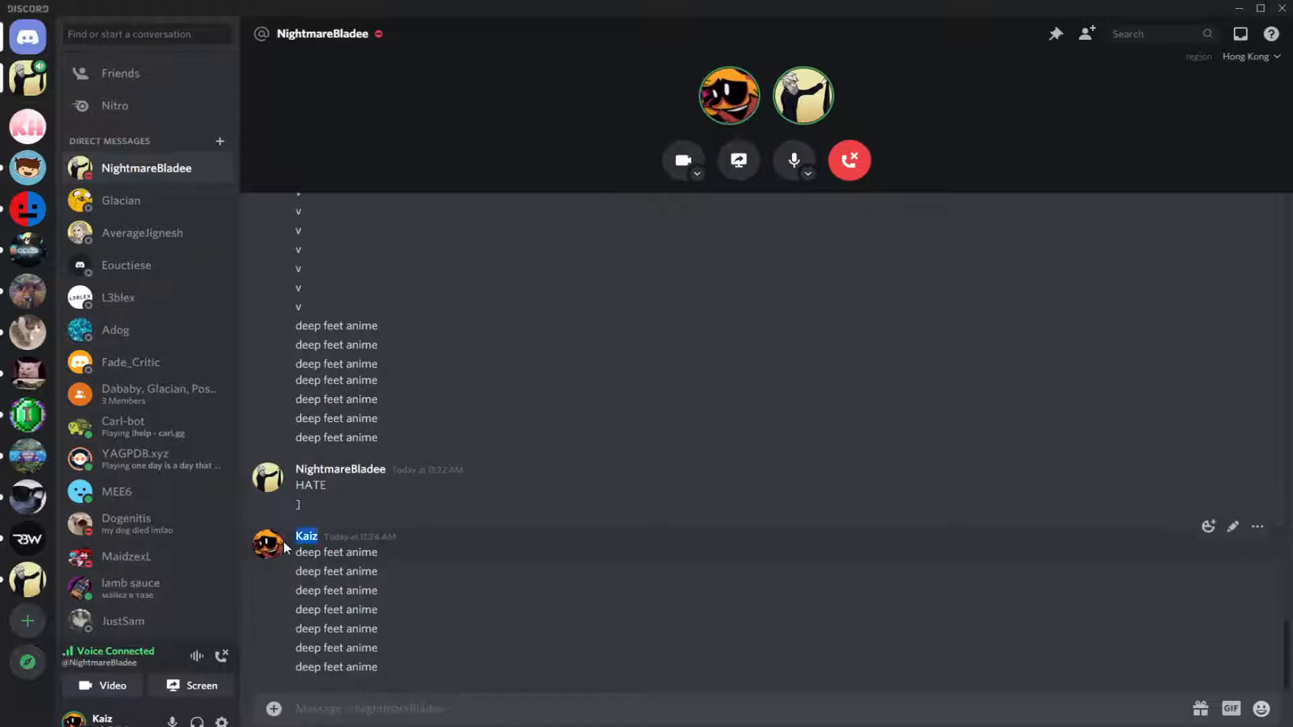
mouse_move(282, 486)
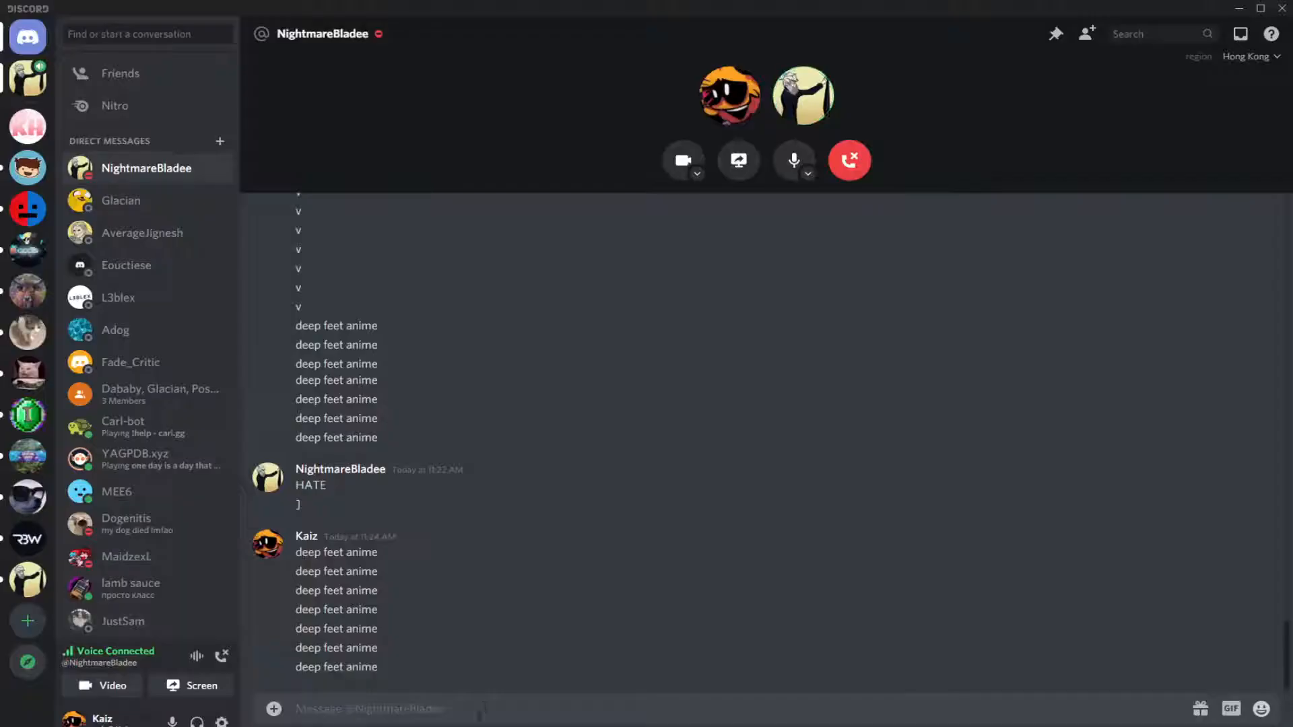
mouse_move(284, 555)
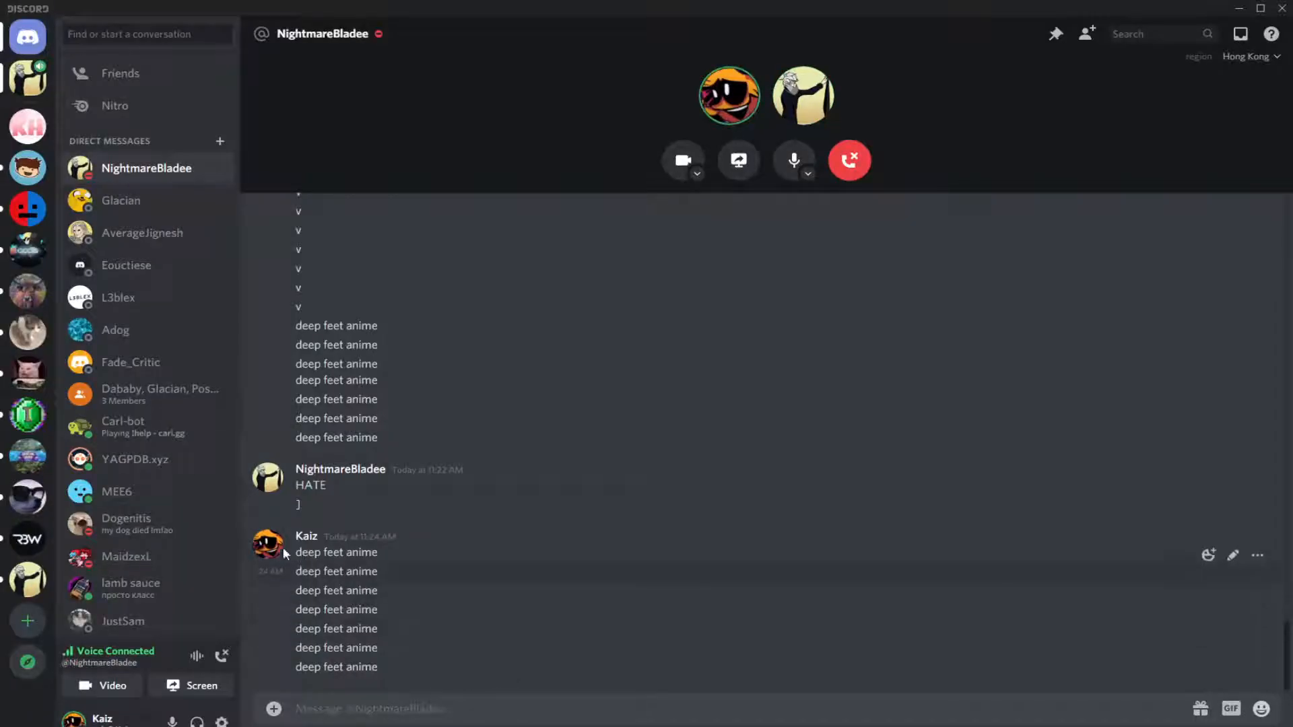
left_click(267, 546)
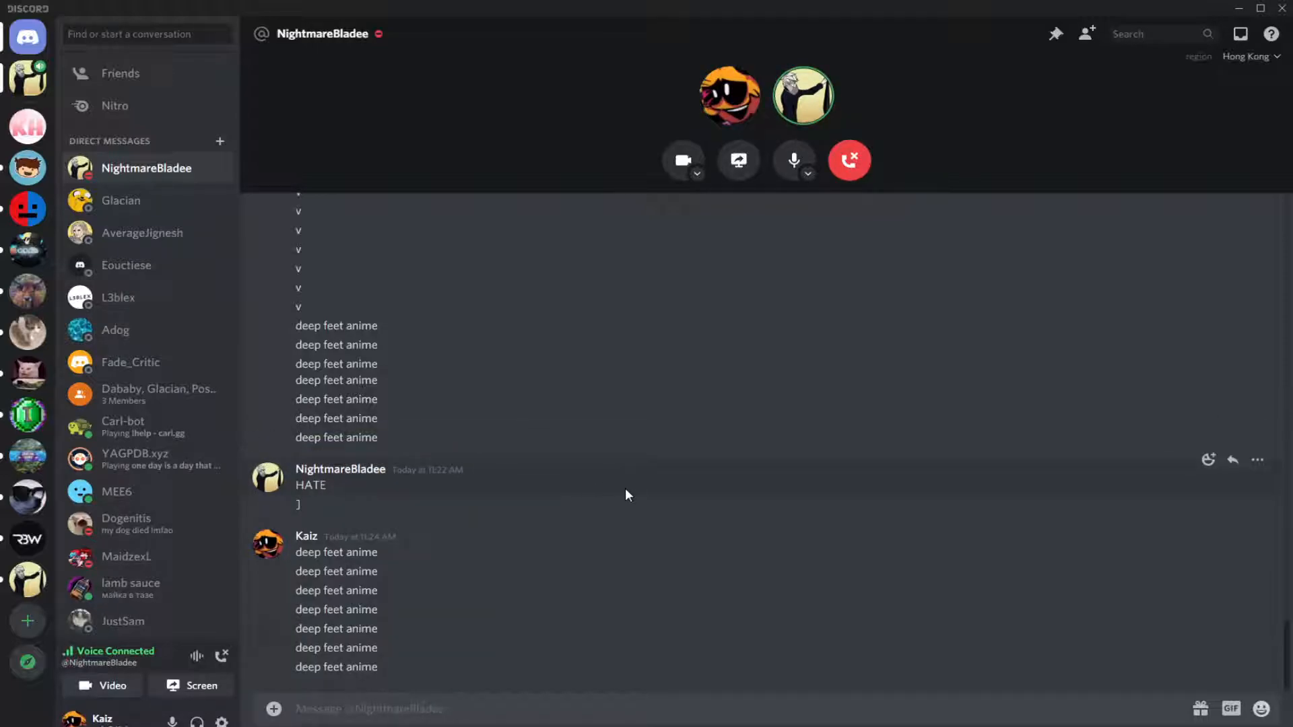
mouse_move(284, 488)
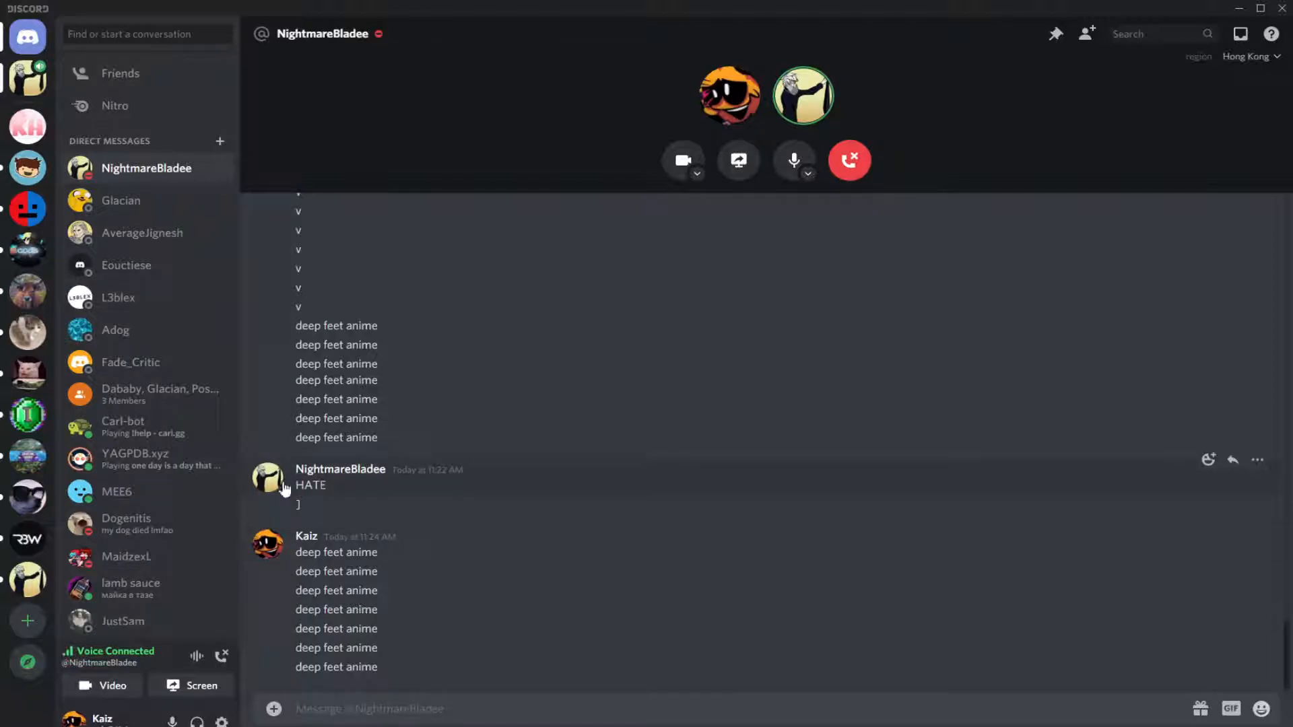
mouse_move(612, 548)
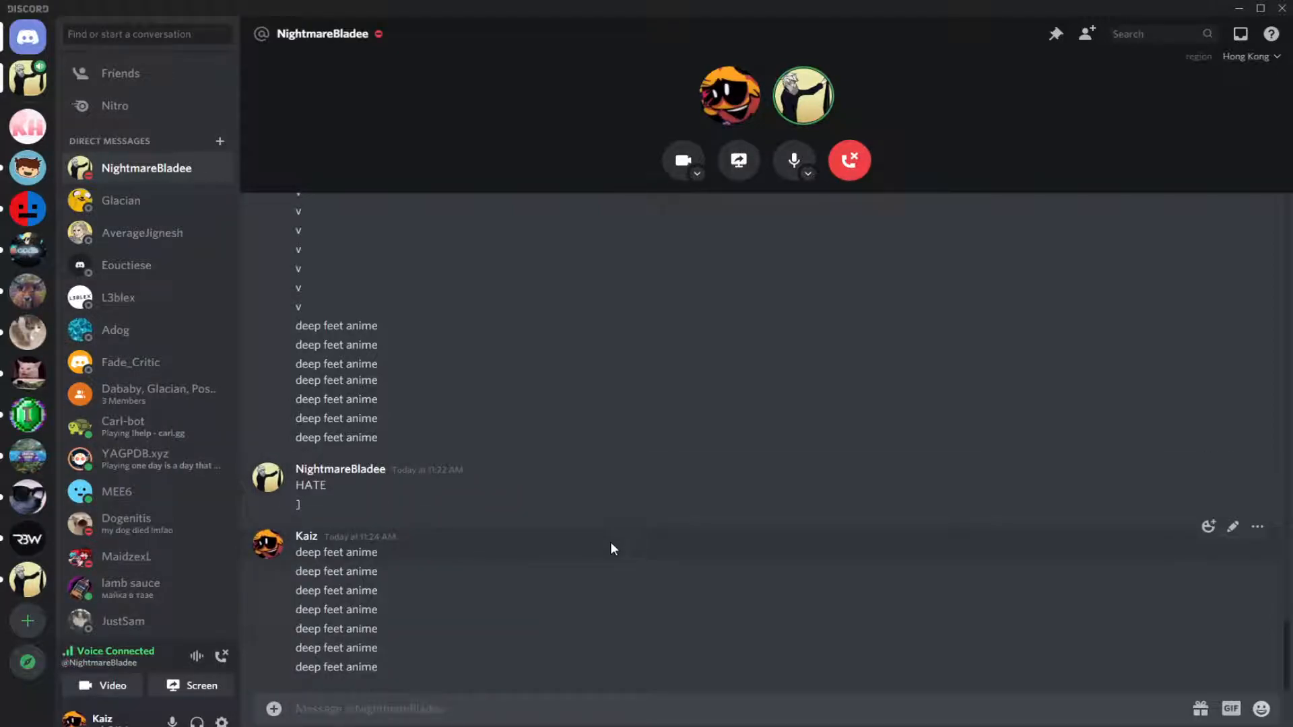
mouse_move(297, 524)
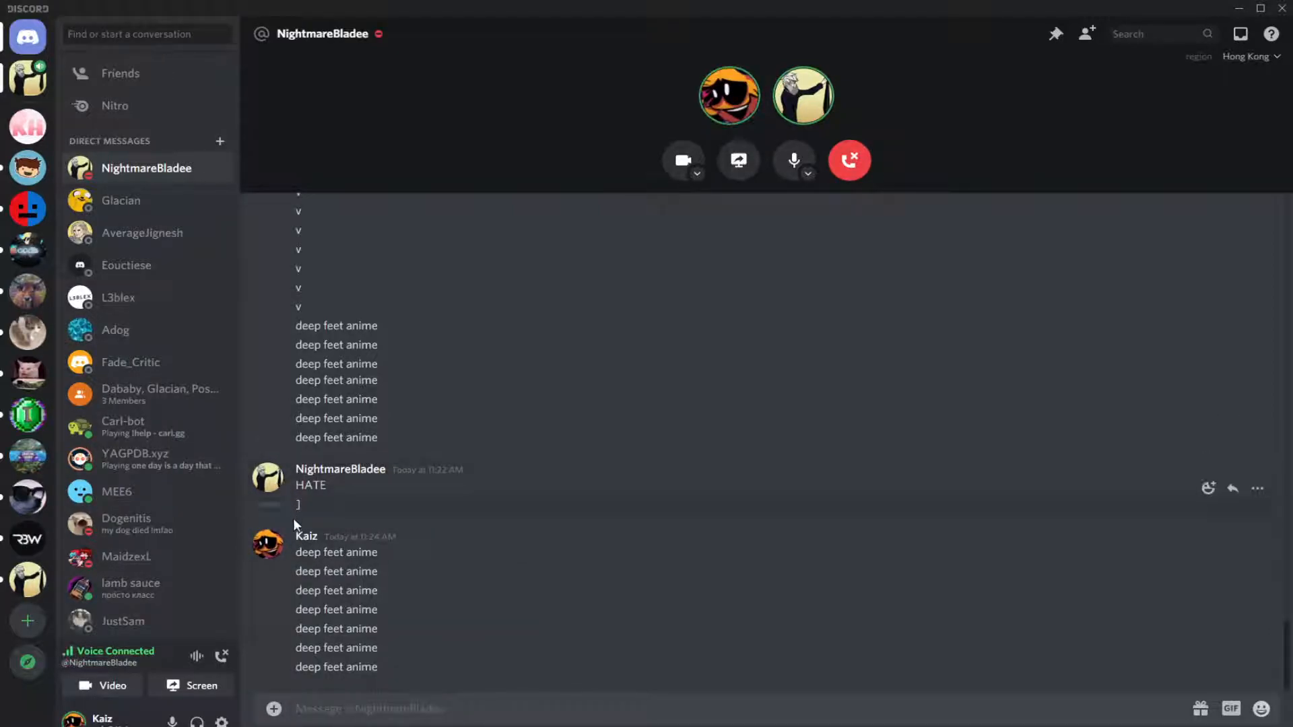
mouse_move(343, 520)
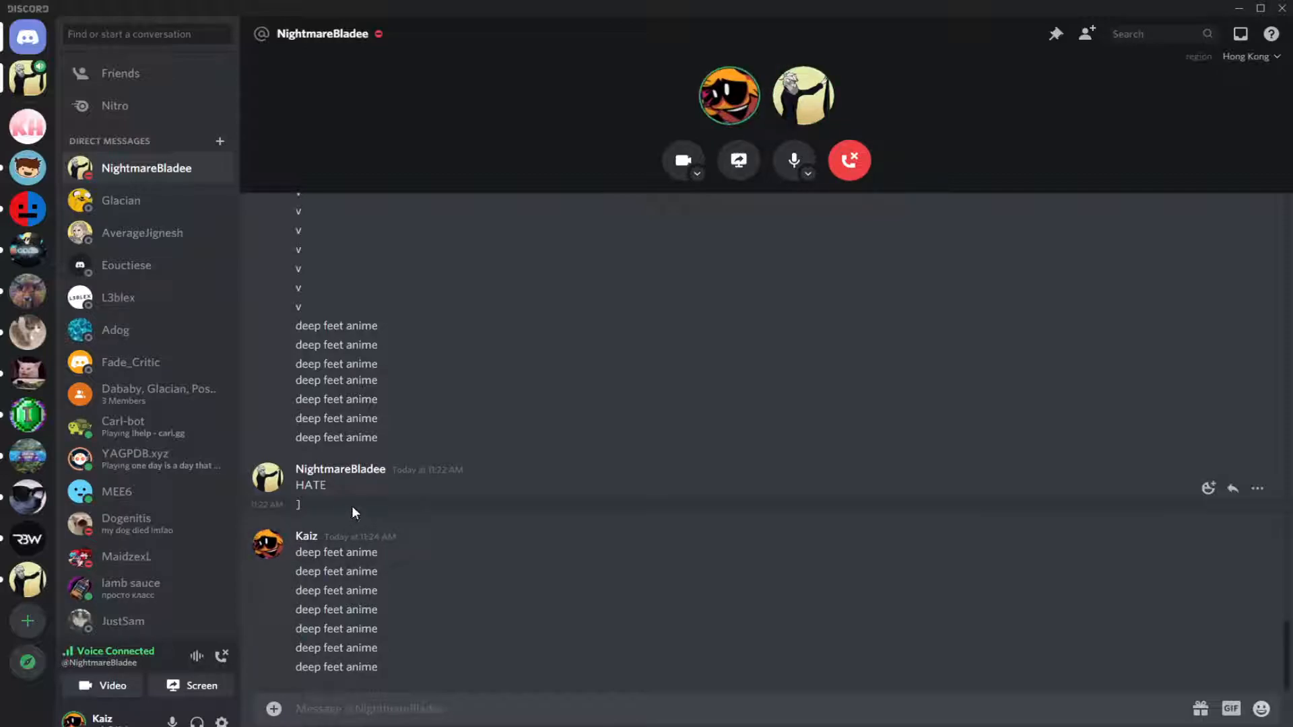
mouse_move(396, 523)
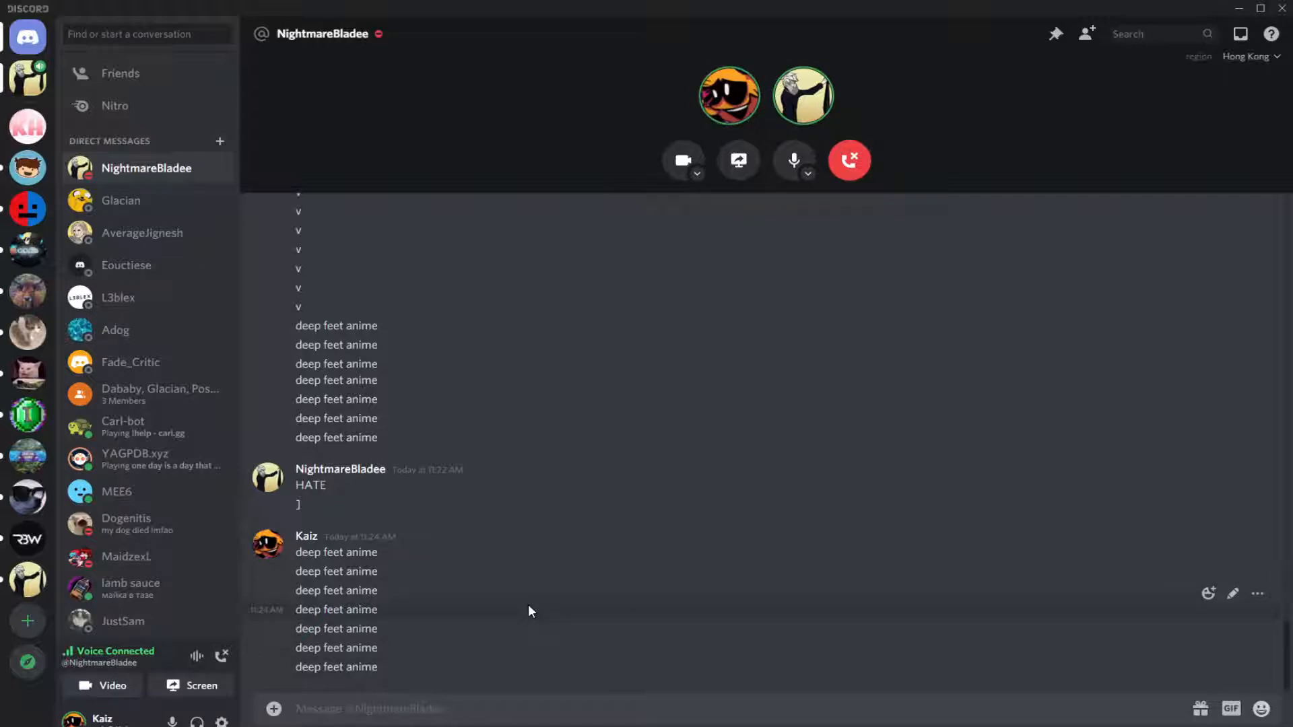
mouse_move(541, 567)
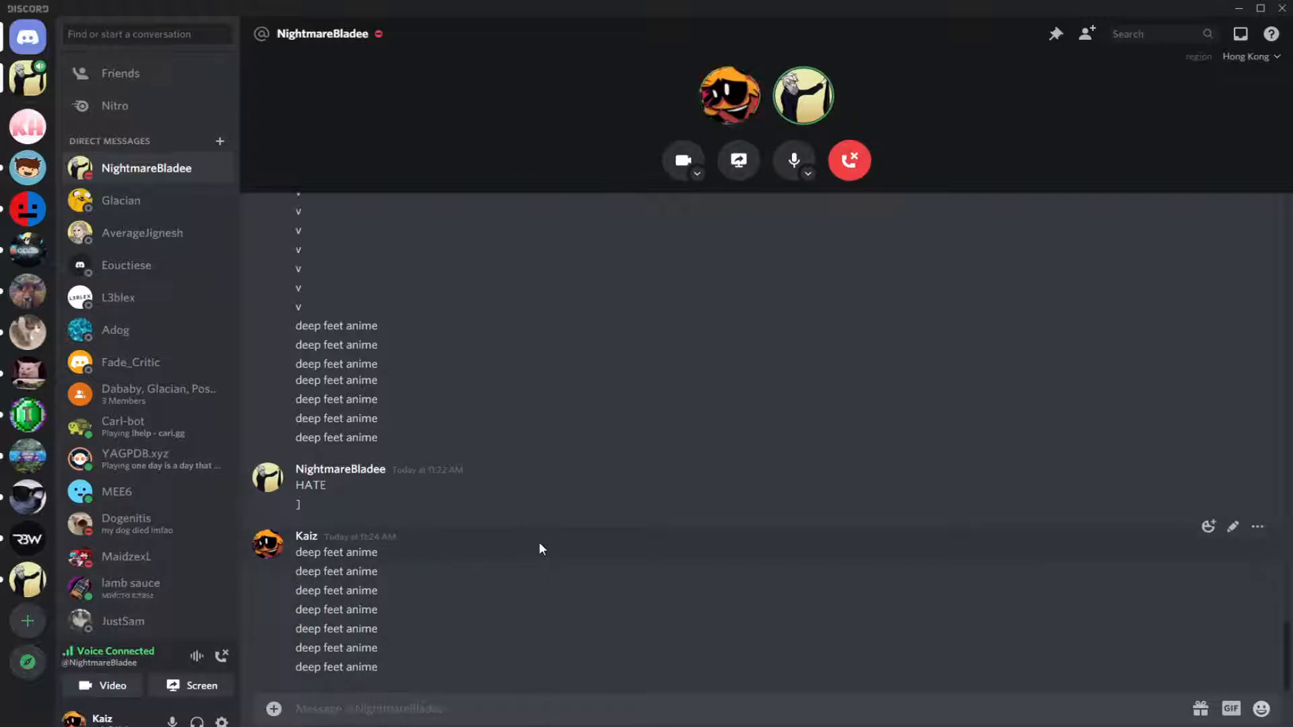
mouse_move(535, 519)
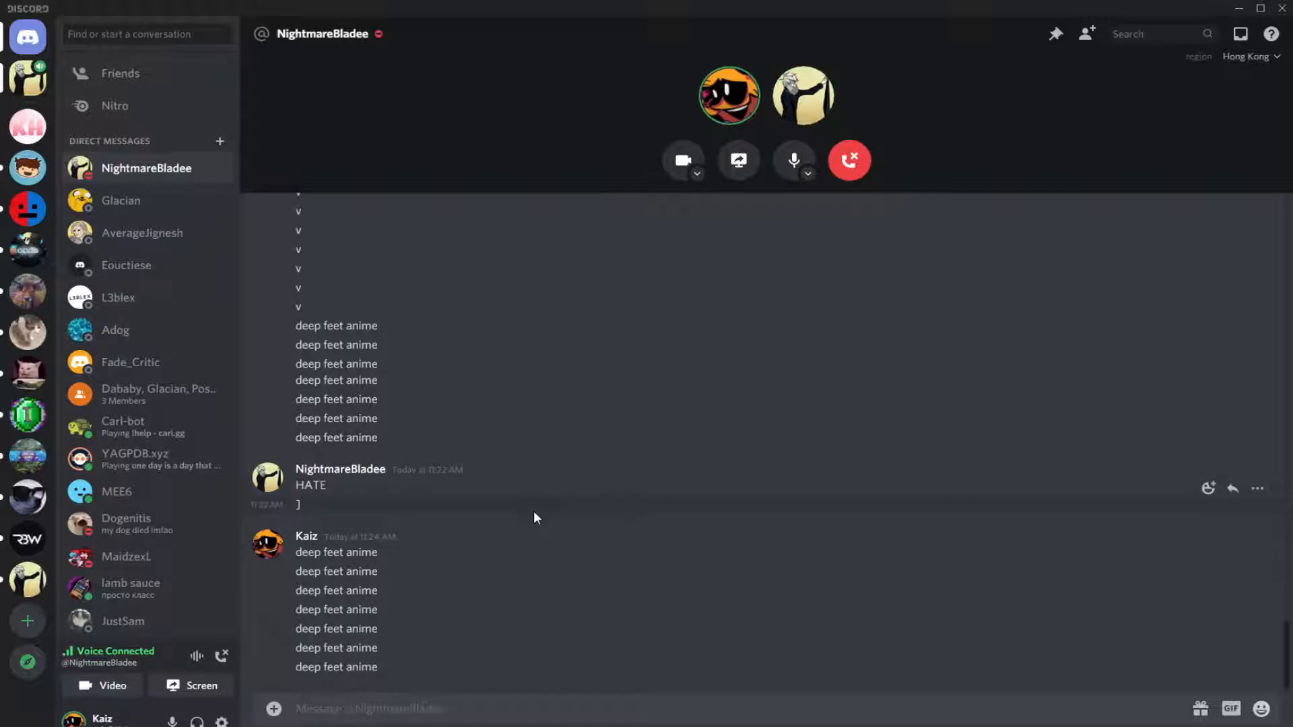
mouse_move(388, 478)
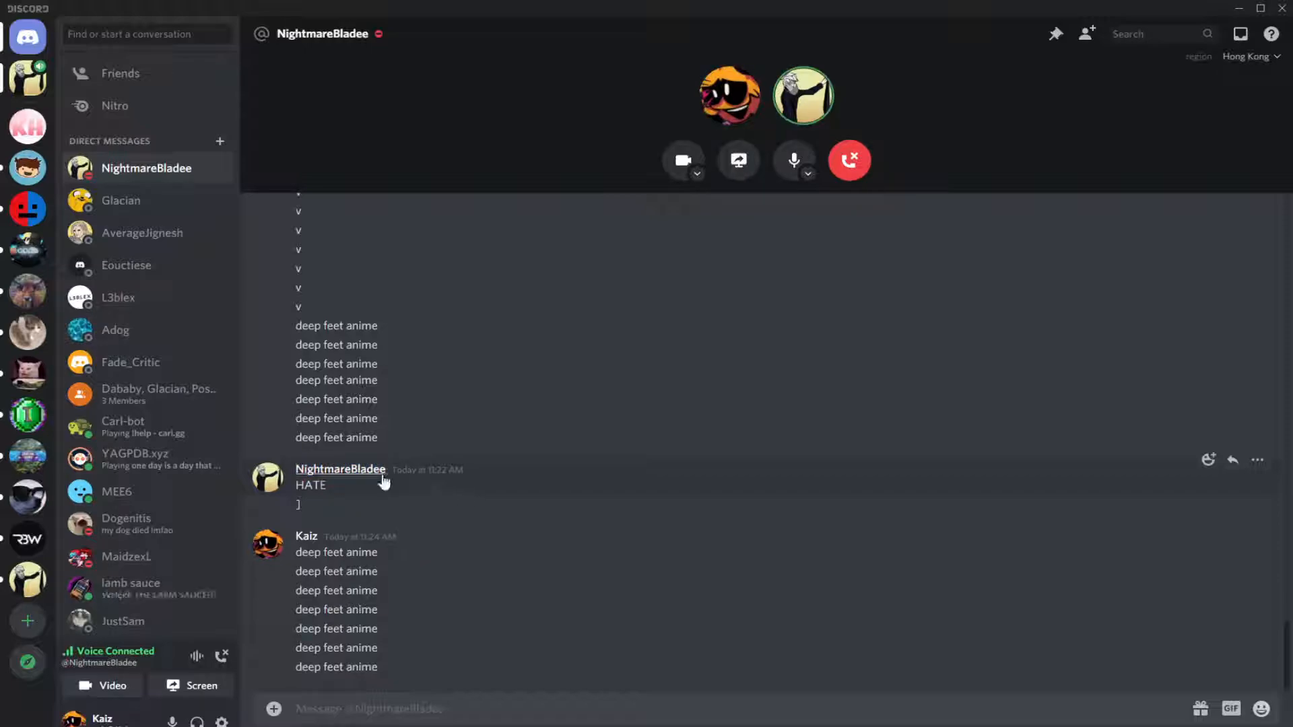
mouse_move(390, 474)
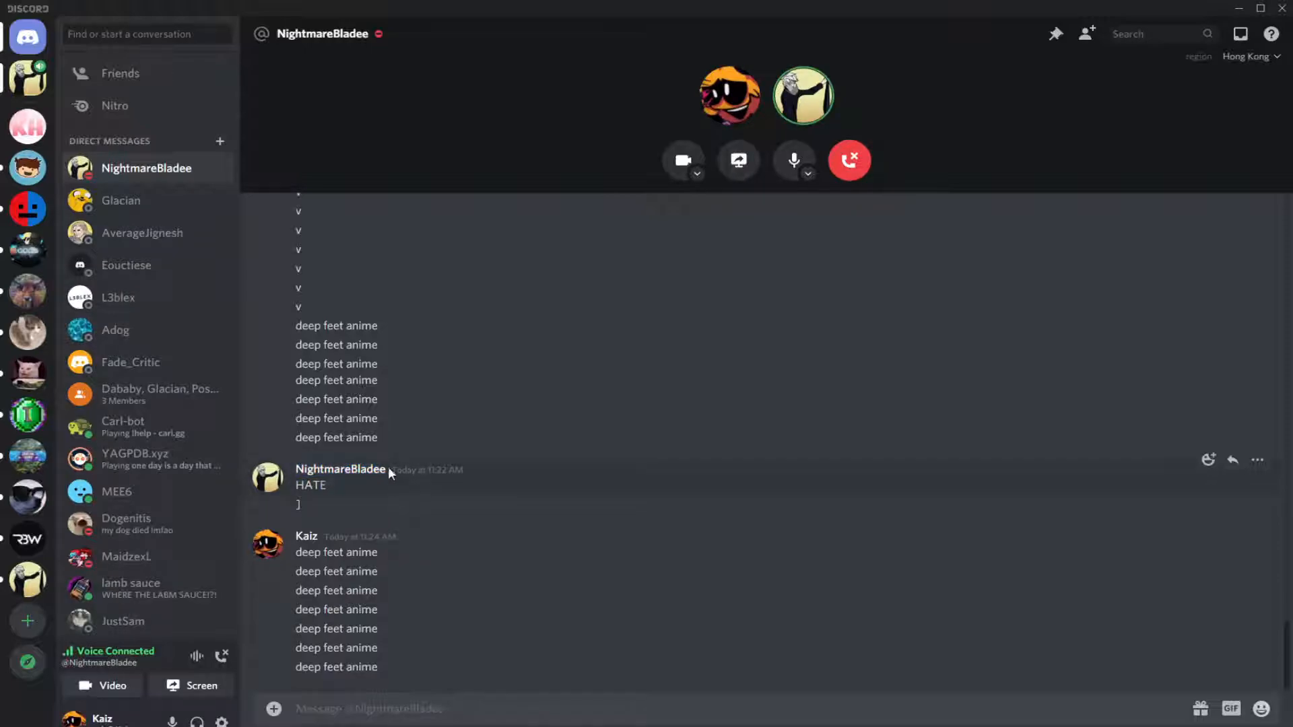